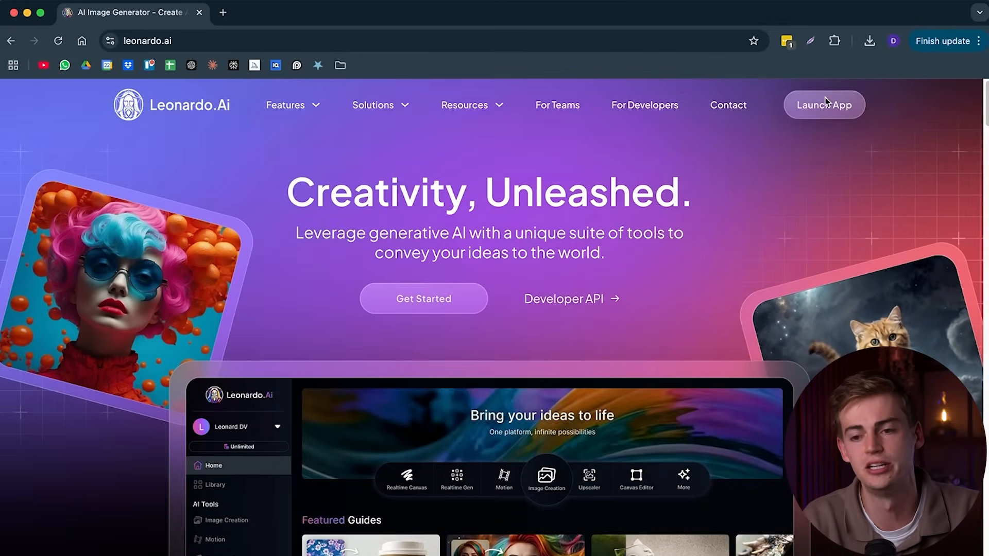
- Launch the Leonardo.Ai app, glance at Image Creation and the token plan, then return Home
{"action": "left_click", "coordinate": [824, 104]}
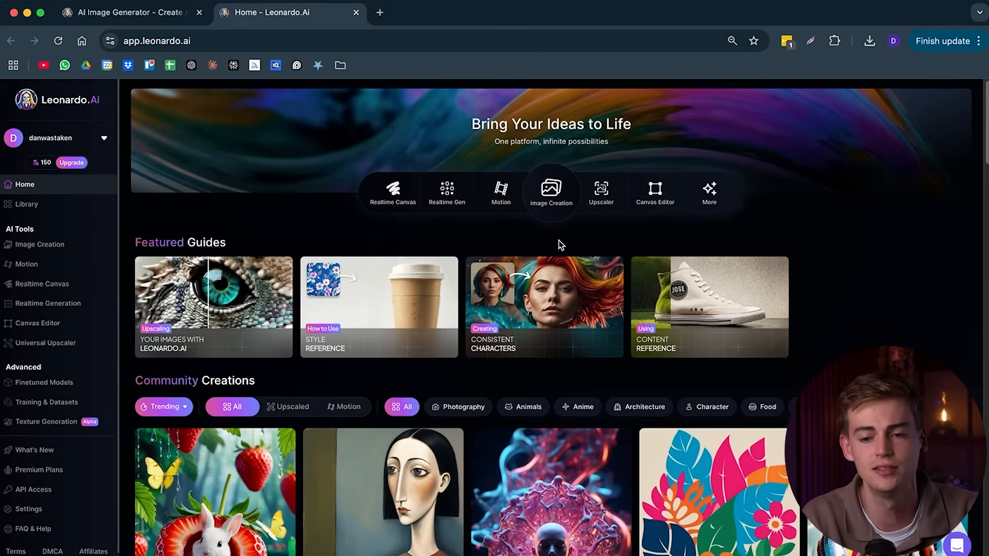
{"action": "mouse_move", "coordinate": [560, 239]}
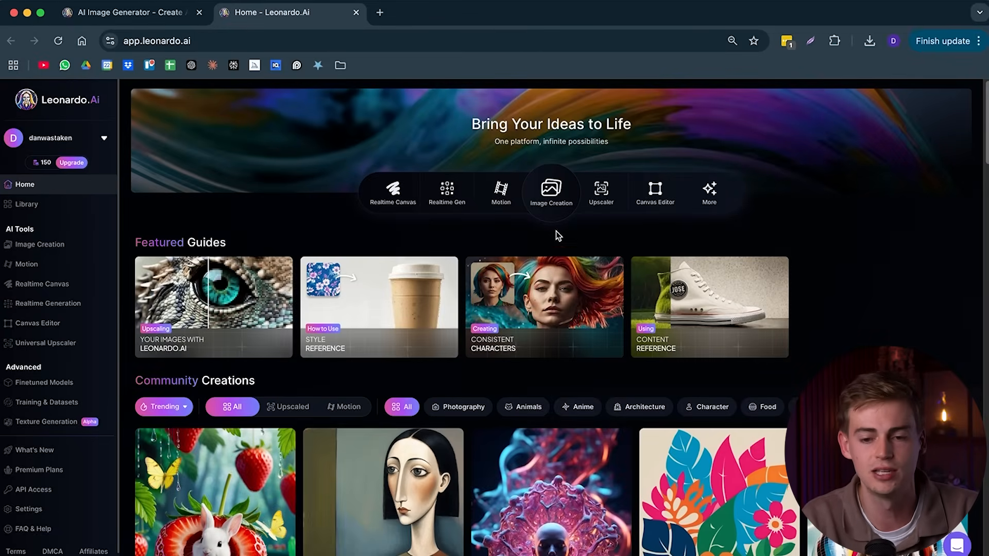
{"action": "left_click", "coordinate": [551, 193]}
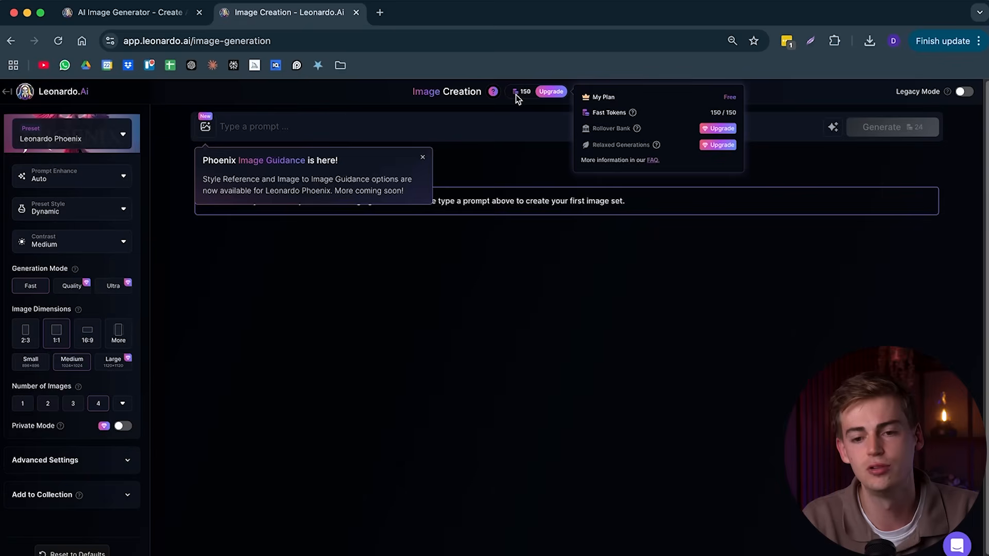
{"action": "left_click", "coordinate": [550, 92]}
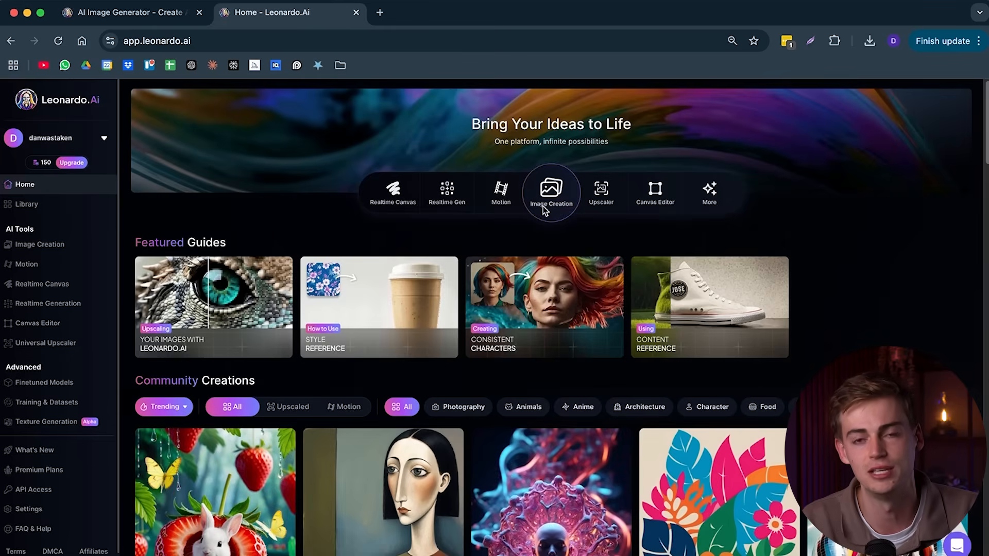
- In the pasted 3D-render YouTube studio prompt, replace the [gender] placeholder with 'male'
{"action": "left_click", "coordinate": [550, 192]}
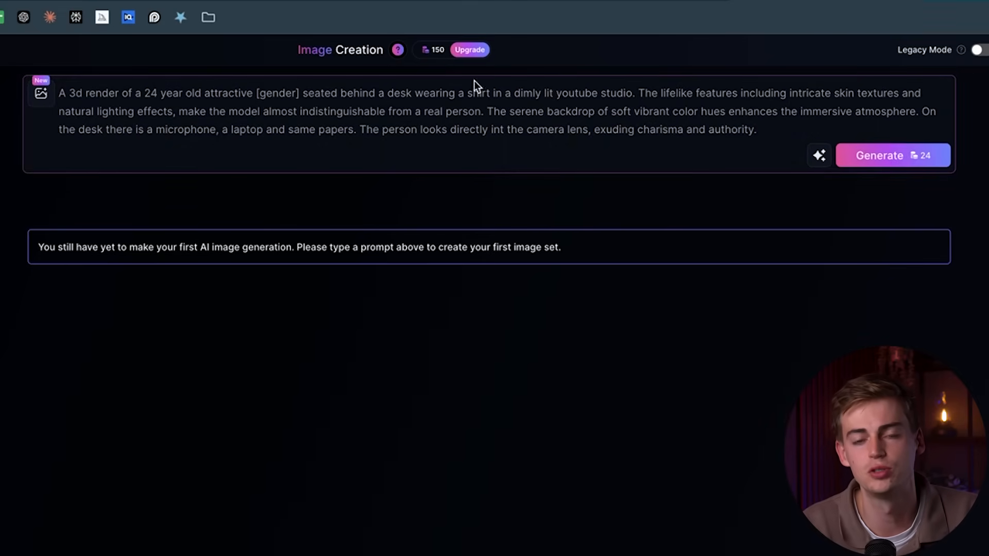
{"action": "mouse_move", "coordinate": [211, 108]}
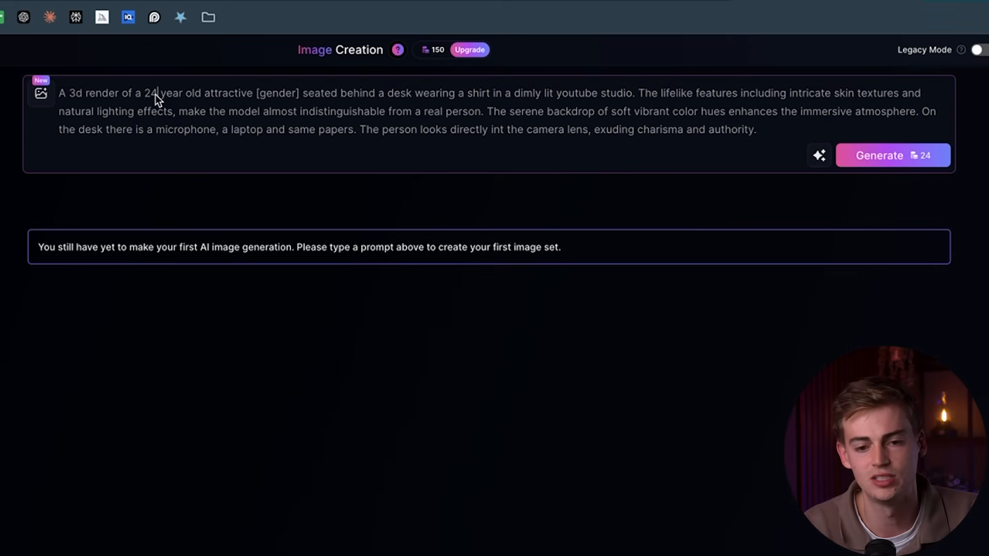
{"action": "mouse_move", "coordinate": [108, 132]}
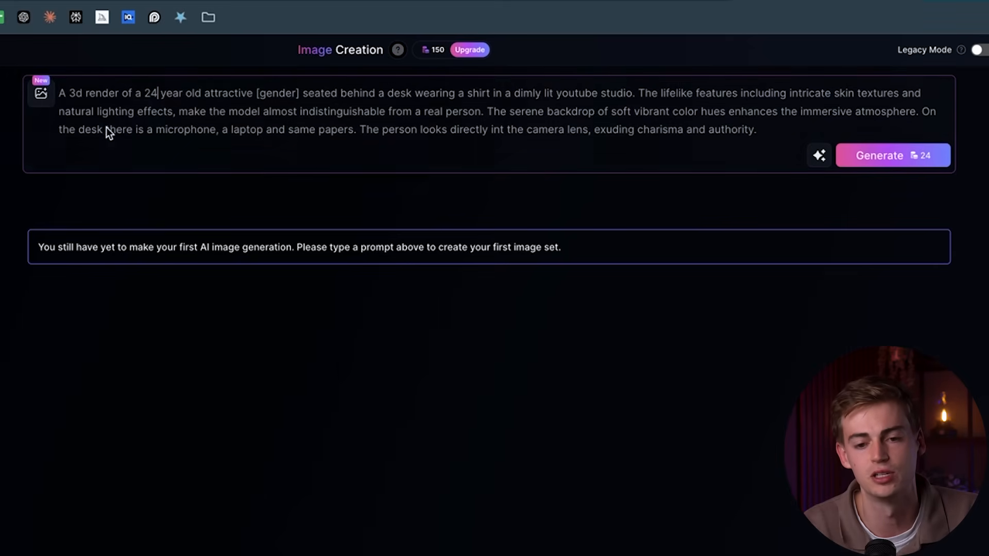
{"action": "mouse_move", "coordinate": [271, 151]}
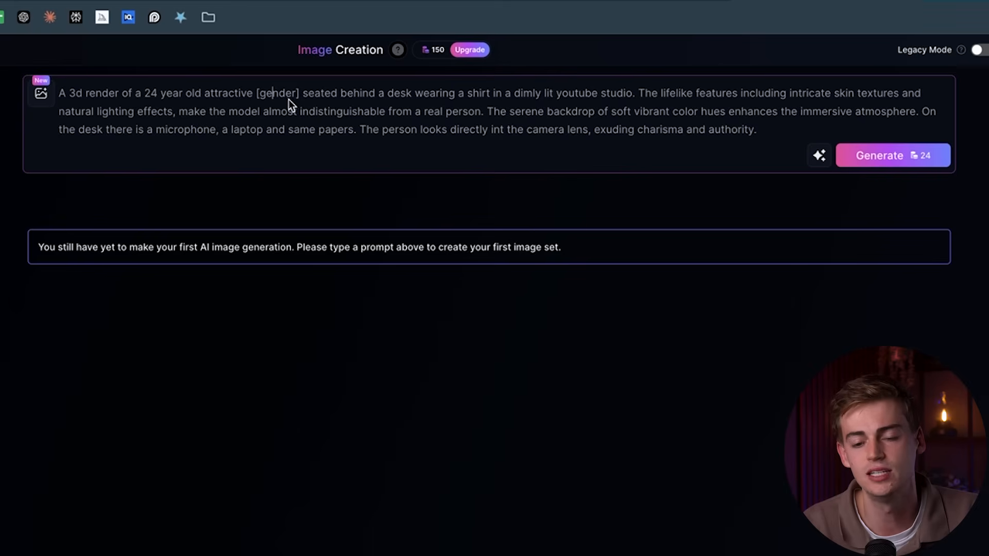
{"action": "double_click", "coordinate": [276, 92]}
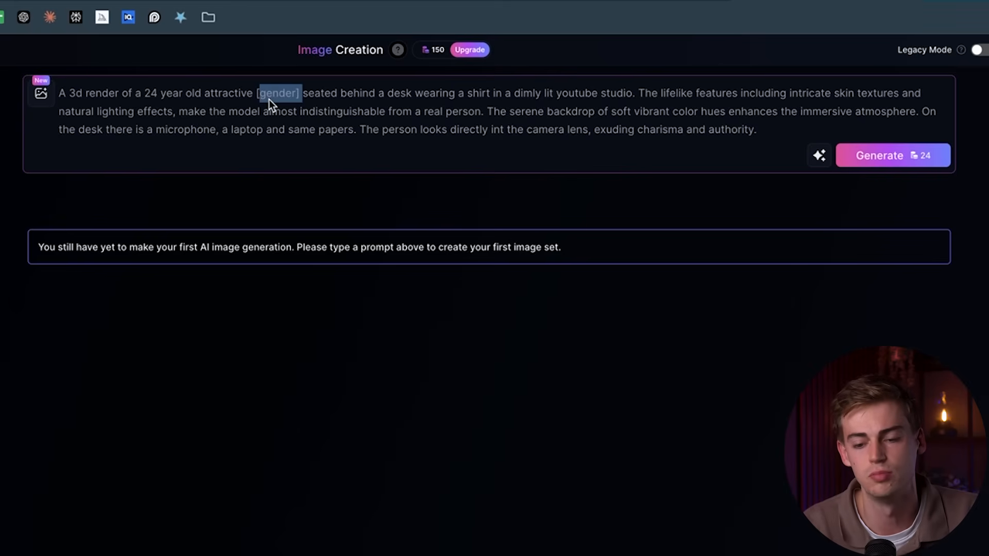
{"action": "type", "text": "male"}
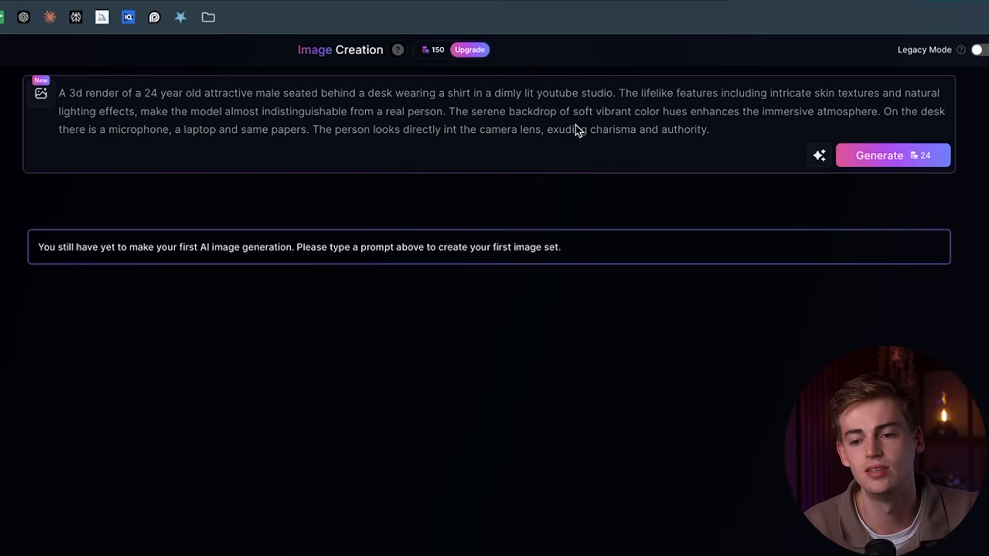
{"action": "mouse_move", "coordinate": [253, 124]}
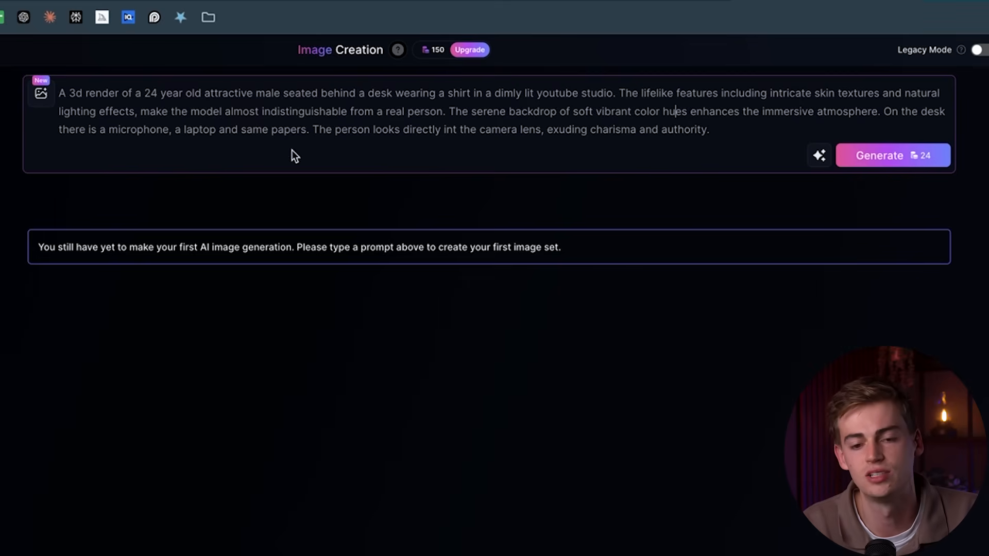
{"action": "mouse_move", "coordinate": [124, 156]}
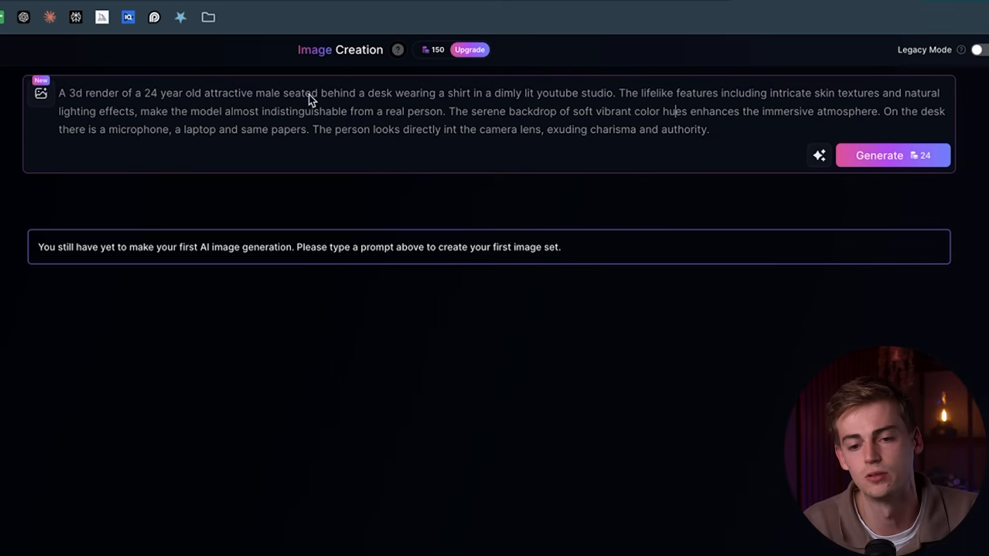
{"action": "mouse_move", "coordinate": [466, 142]}
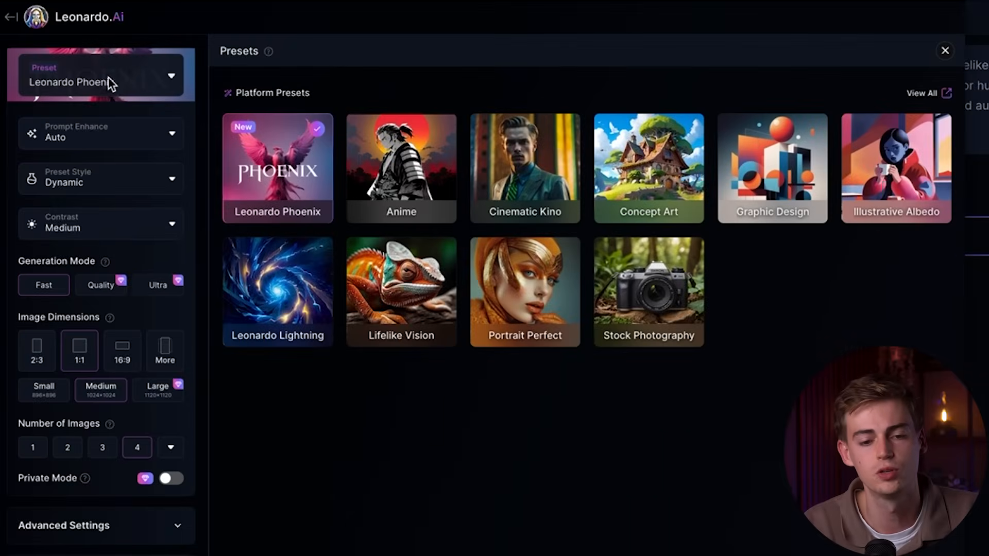
{"action": "mouse_move", "coordinate": [523, 296]}
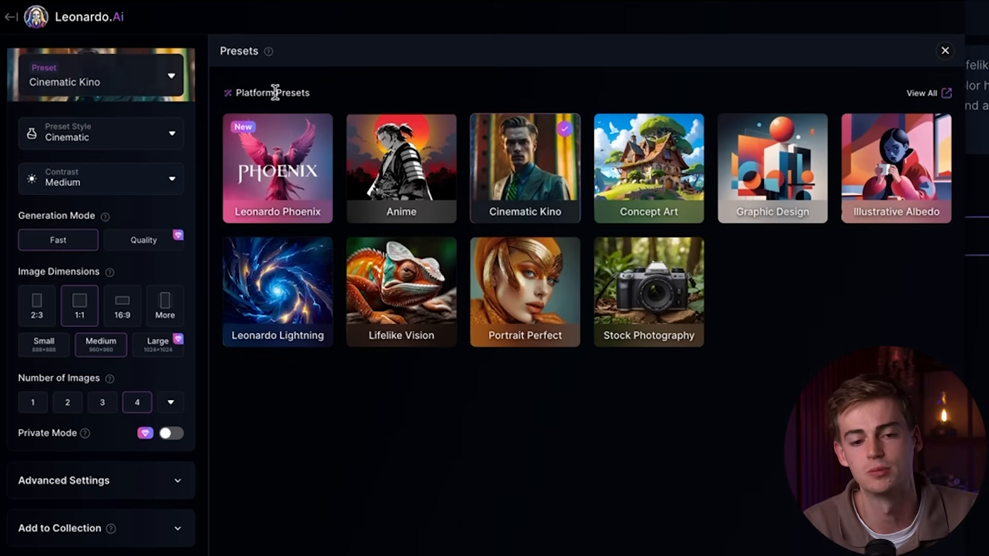
- Apply the Cinematic Kino preset and 16:9 Medium dimensions (1368×768)
{"action": "left_click", "coordinate": [100, 132]}
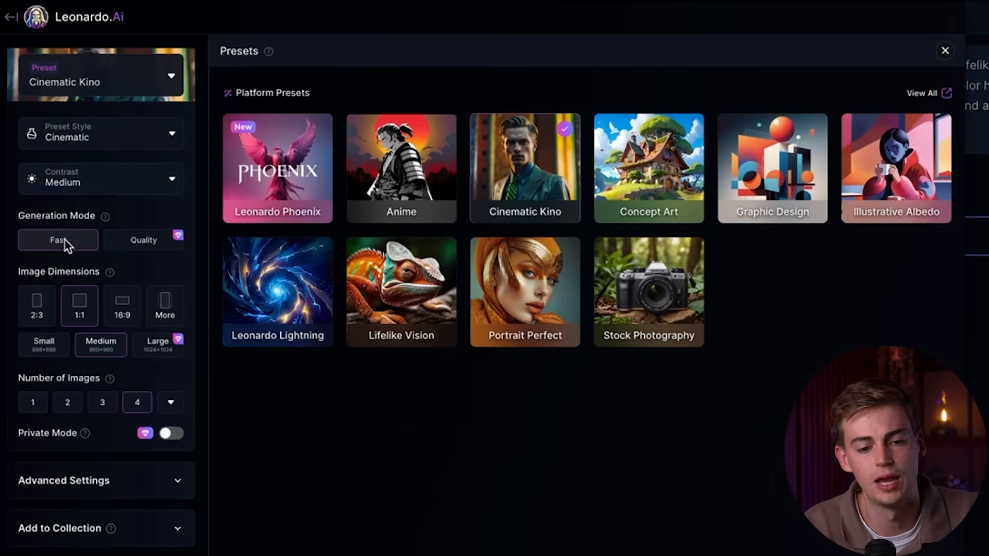
{"action": "mouse_move", "coordinate": [117, 329]}
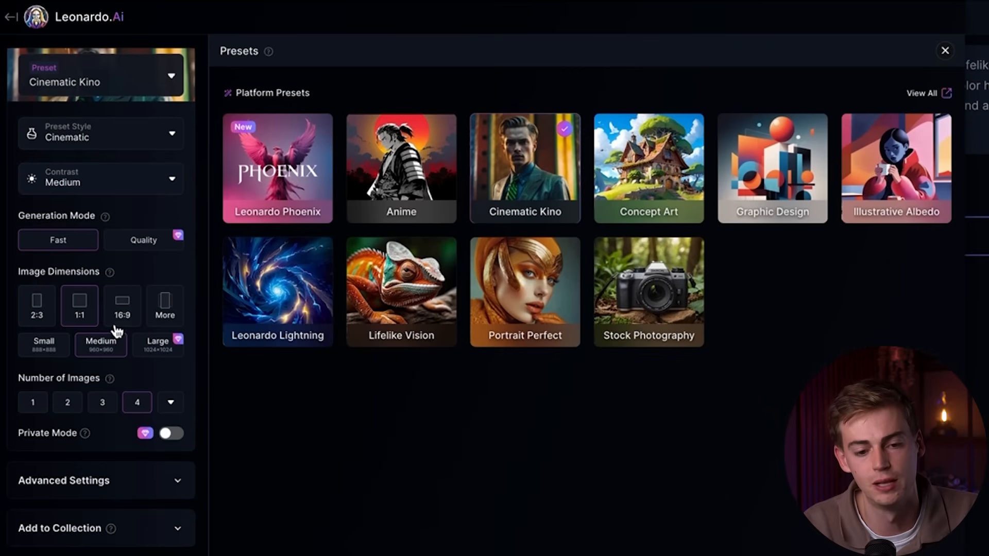
{"action": "mouse_move", "coordinate": [123, 306]}
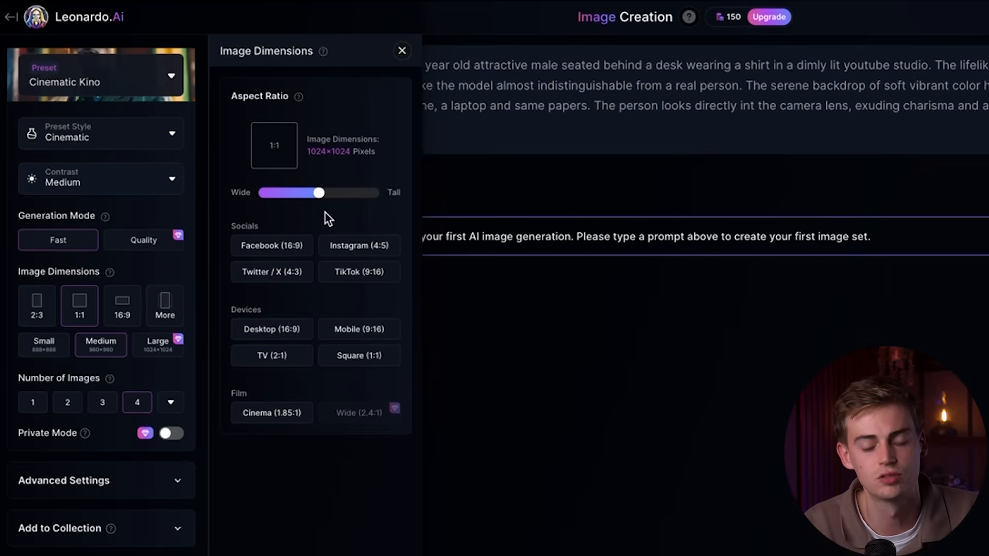
{"action": "mouse_move", "coordinate": [348, 309]}
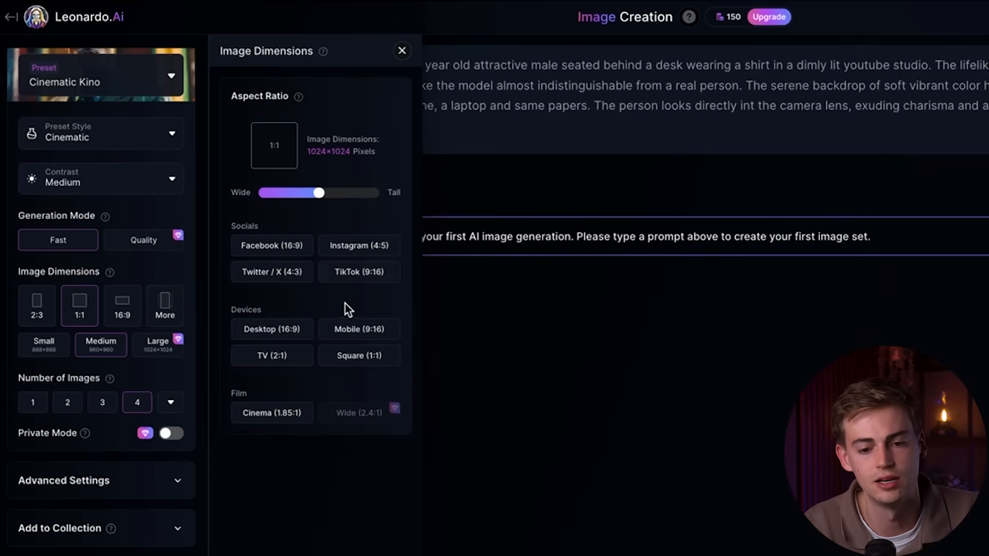
{"action": "mouse_move", "coordinate": [71, 290]}
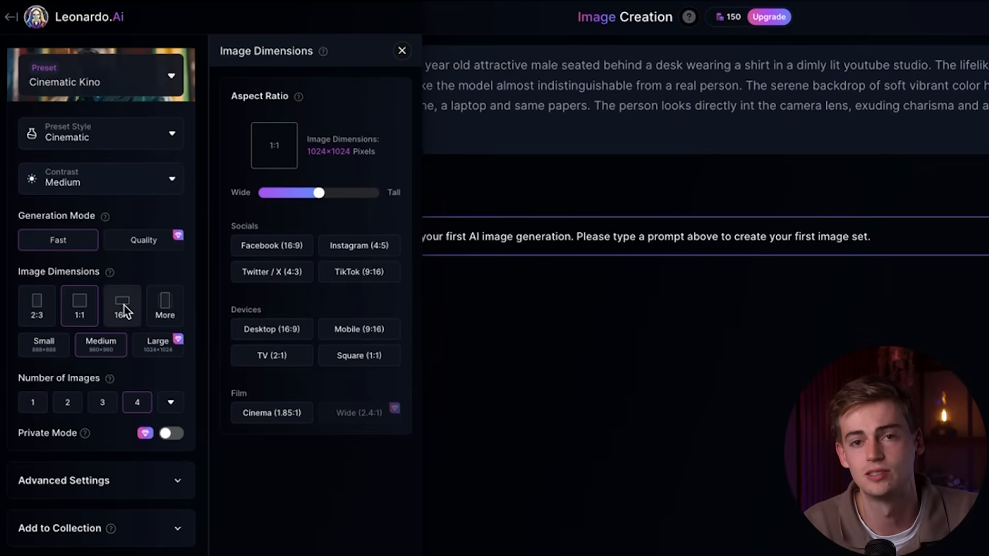
{"action": "left_click", "coordinate": [121, 306]}
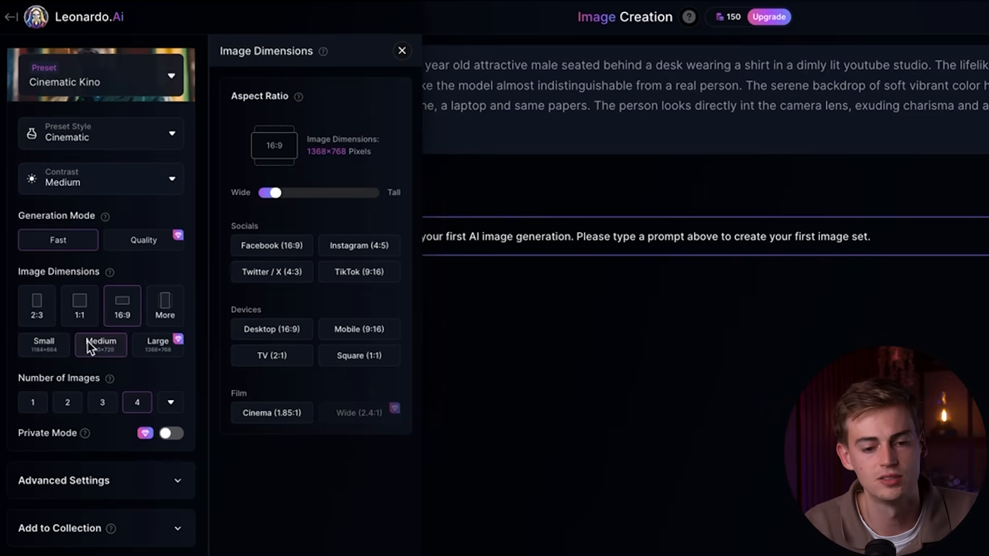
{"action": "mouse_move", "coordinate": [101, 345]}
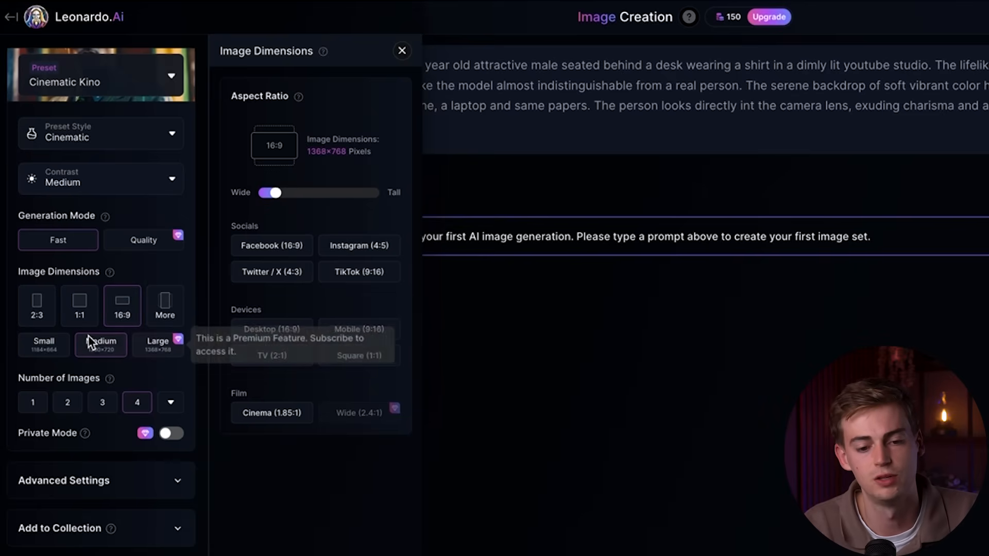
{"action": "mouse_move", "coordinate": [69, 371]}
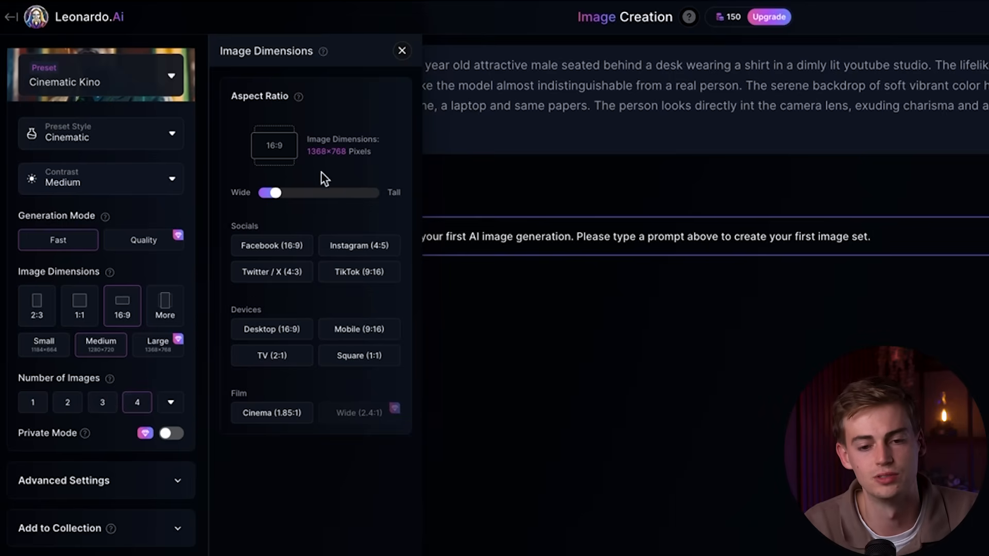
- Generate a first batch of desk portraits and preview one at full size
{"action": "left_click", "coordinate": [401, 50]}
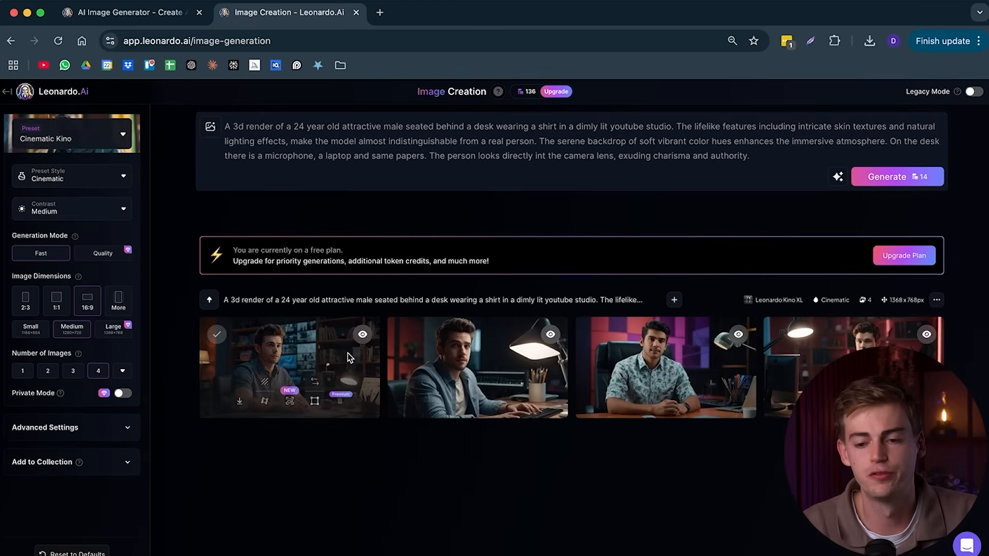
{"action": "left_click", "coordinate": [665, 366]}
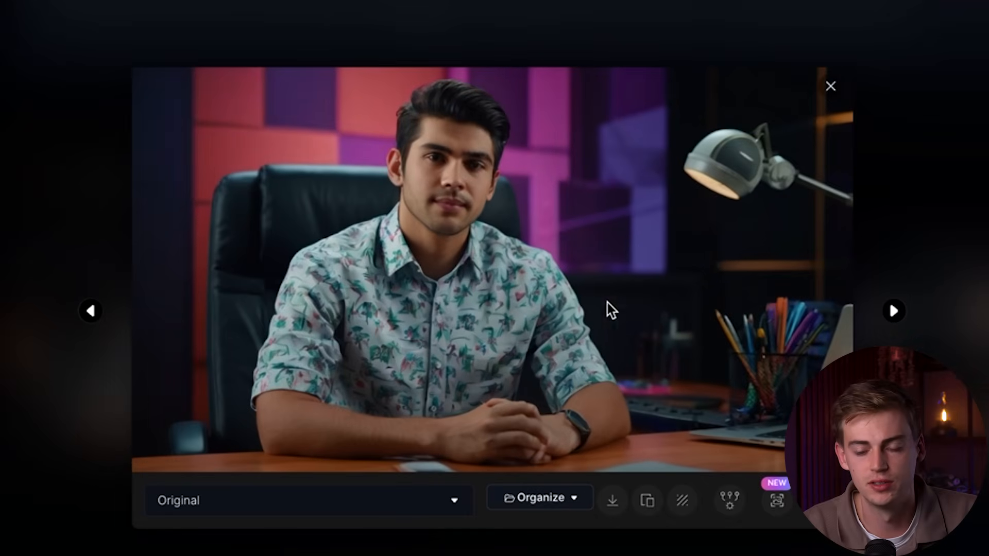
{"action": "left_click", "coordinate": [830, 86]}
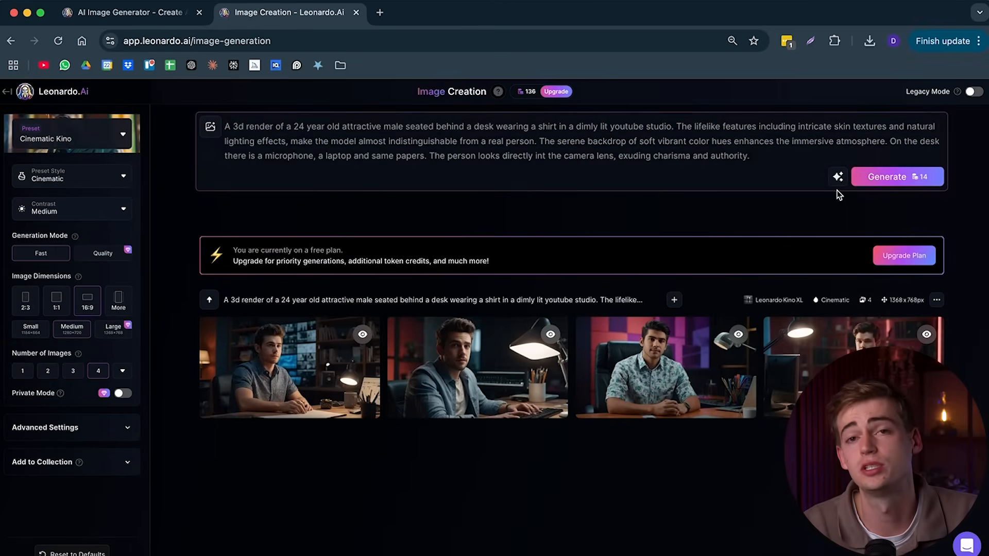
- Regenerate with a 20-year-old version and download a chosen portrait as JPG
{"action": "left_click", "coordinate": [896, 177]}
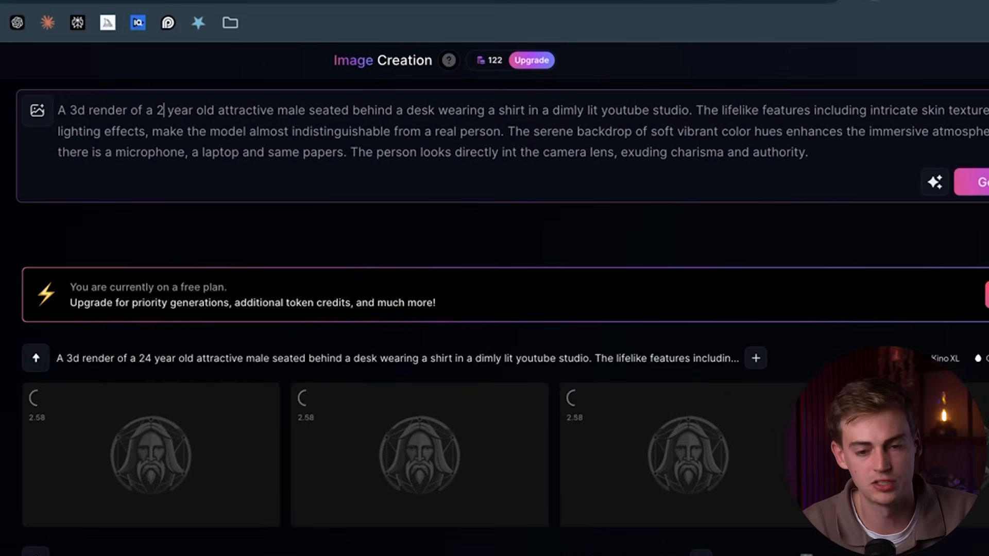
{"action": "type", "text": "0"}
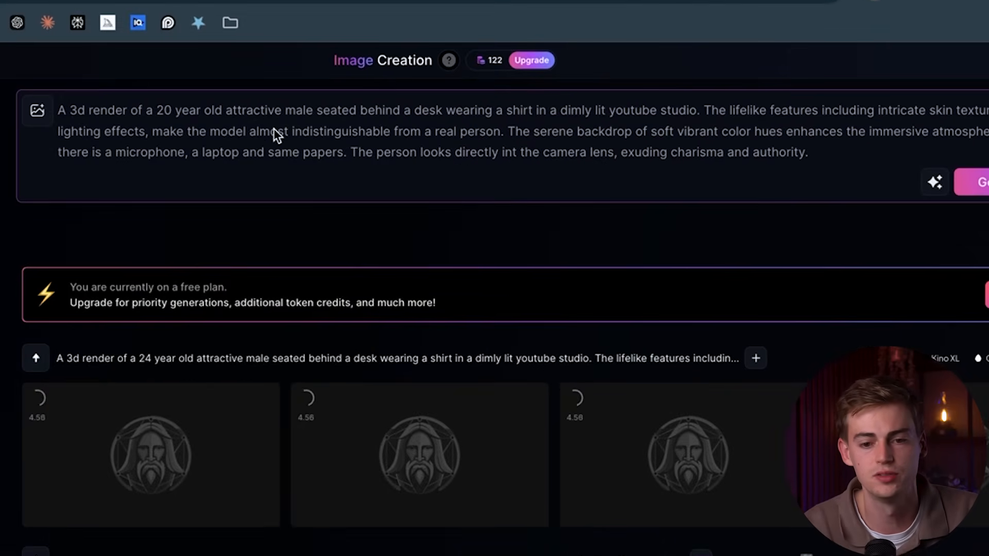
{"action": "double_click", "coordinate": [298, 109]}
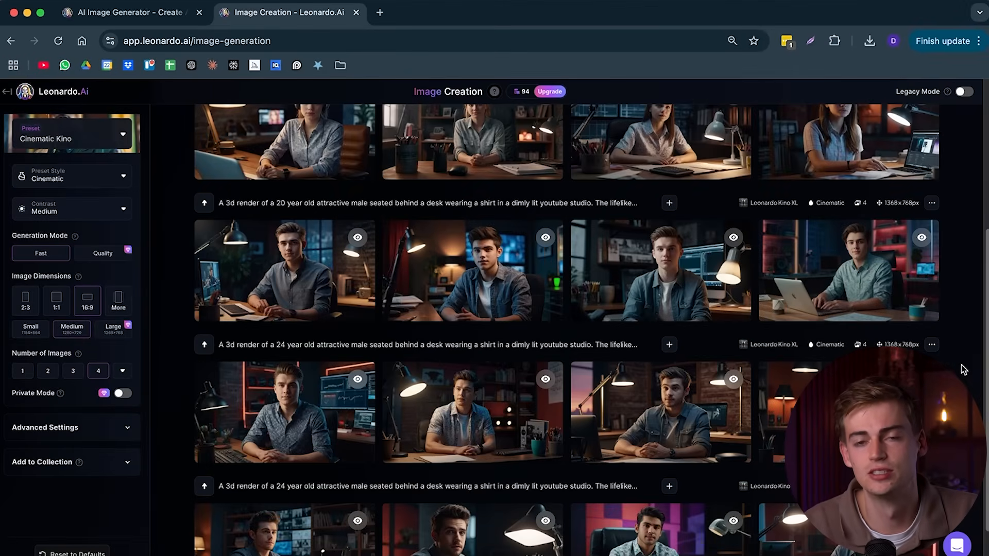
{"action": "left_click", "coordinate": [521, 92]}
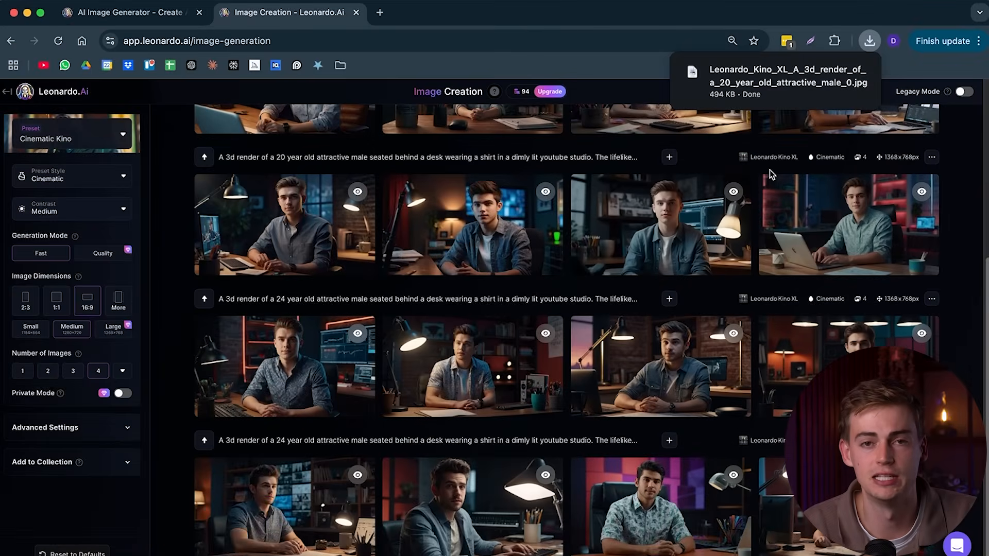
{"action": "left_click", "coordinate": [446, 12]}
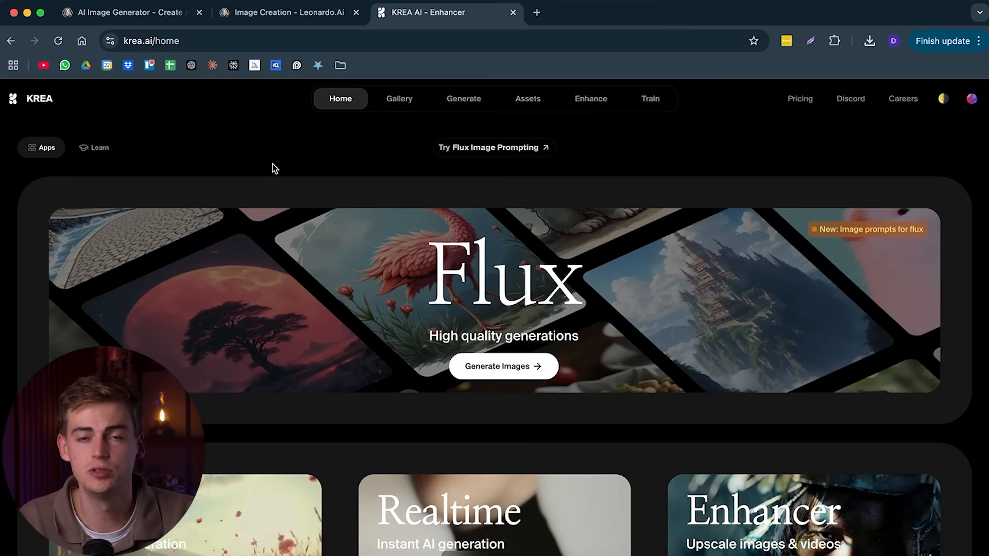
{"action": "mouse_move", "coordinate": [801, 101]}
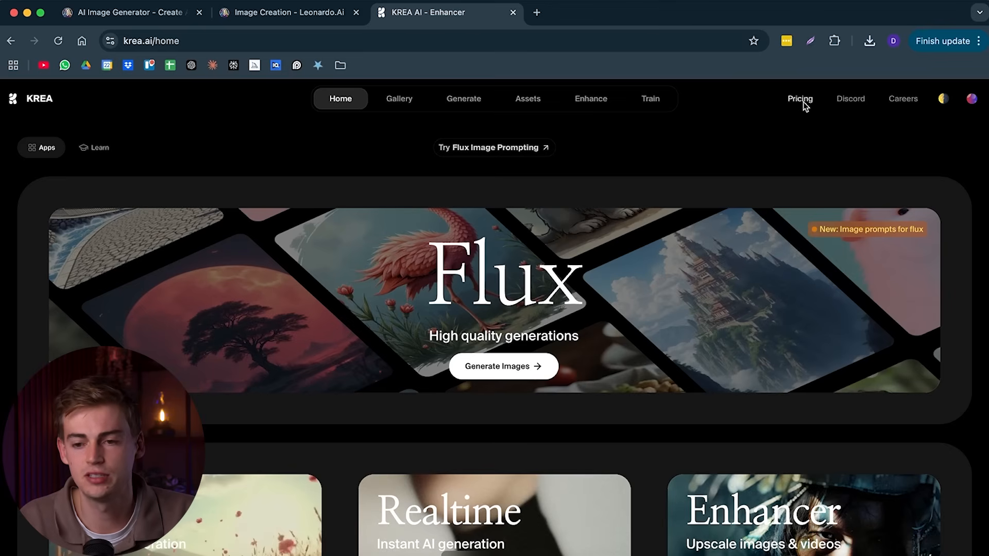
- Check KREA's pricing plans, then open Upscale & Enhance from the home page
{"action": "left_click", "coordinate": [800, 98]}
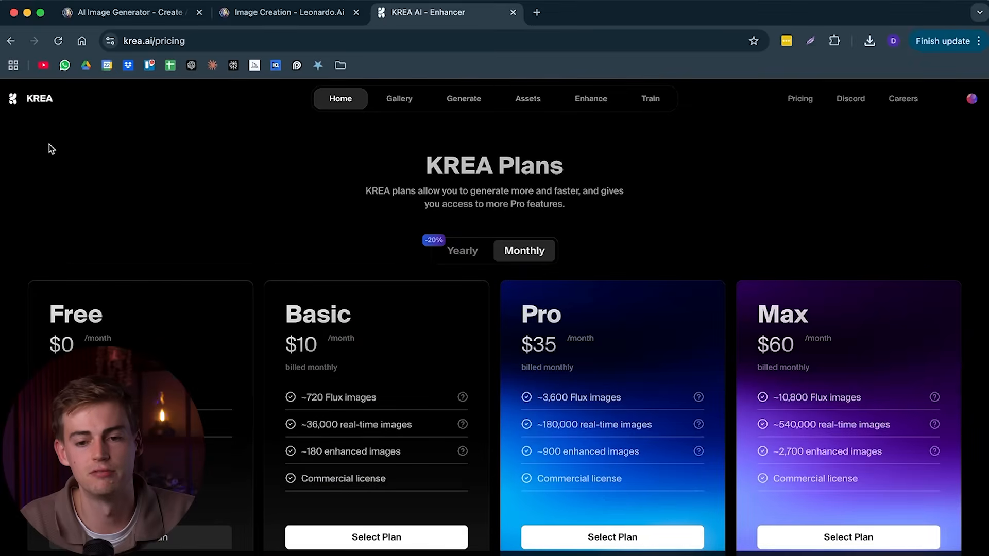
{"action": "left_click", "coordinate": [340, 98]}
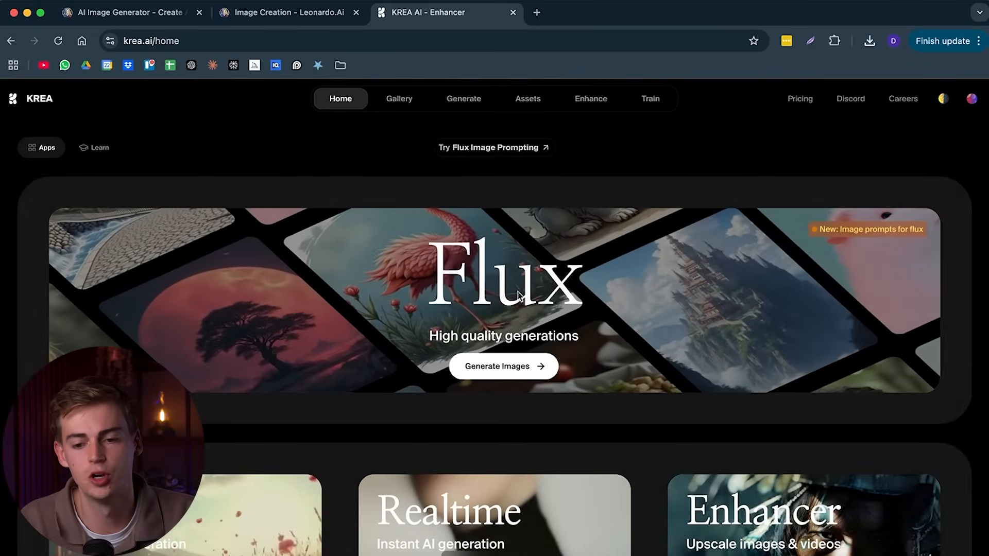
{"action": "scroll", "scroll_direction": "down", "scroll_amount": 3}
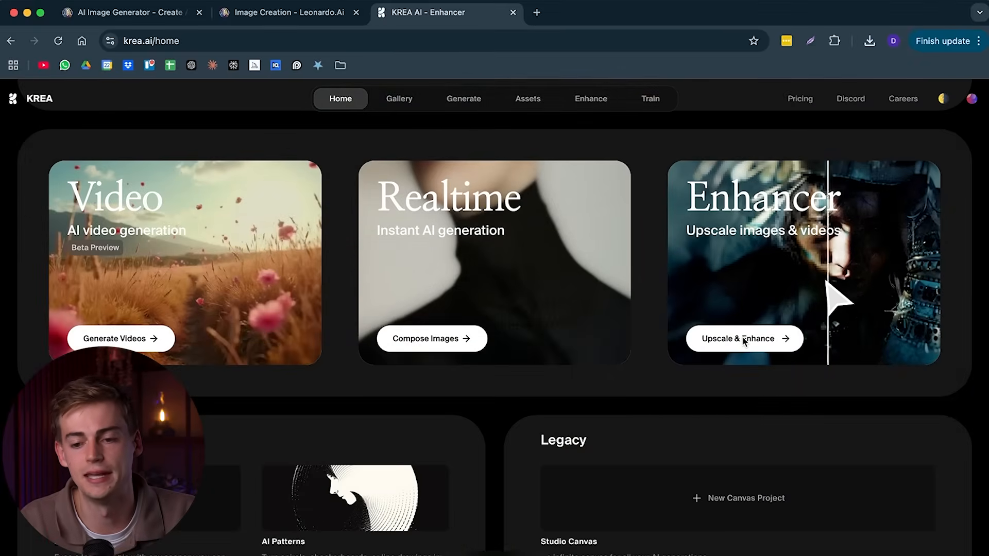
{"action": "left_click", "coordinate": [742, 339]}
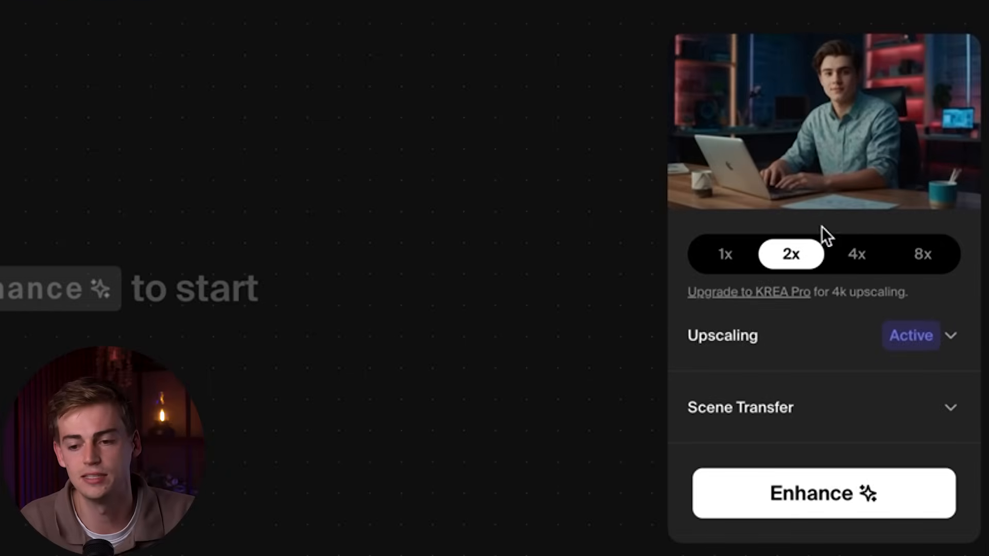
{"action": "mouse_move", "coordinate": [856, 258]}
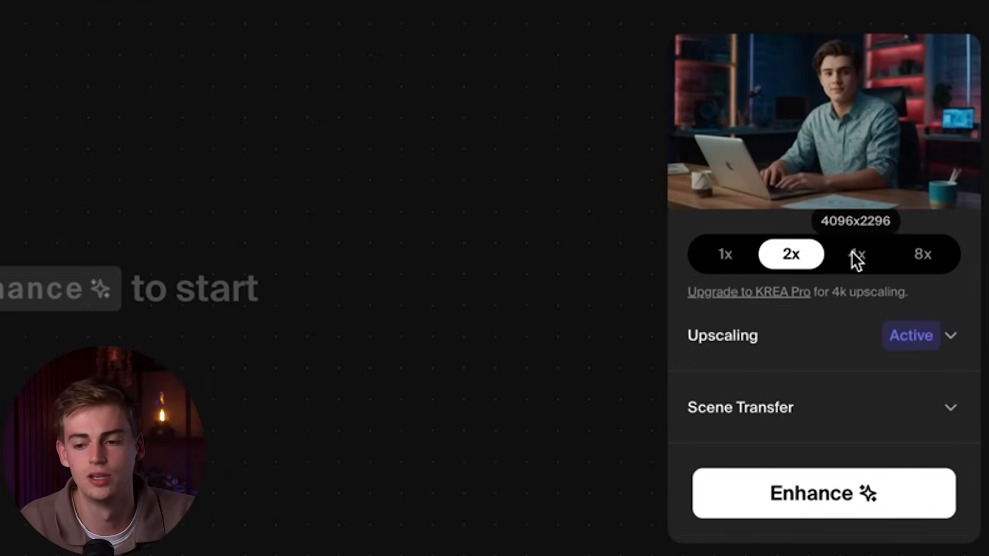
{"action": "mouse_move", "coordinate": [827, 195]}
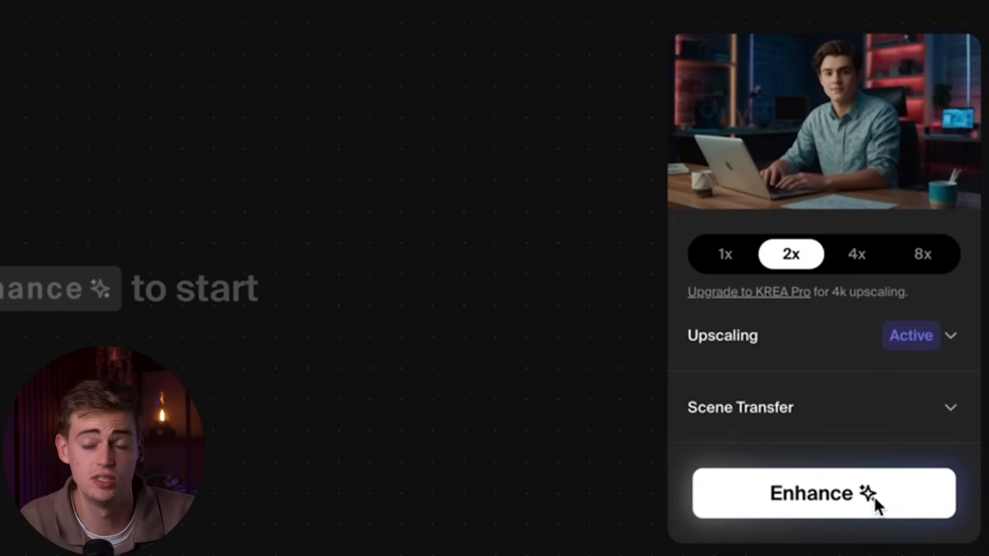
- Run the 2x enhancement, compare before and after, and download the enhanced portrait
{"action": "left_click", "coordinate": [823, 493]}
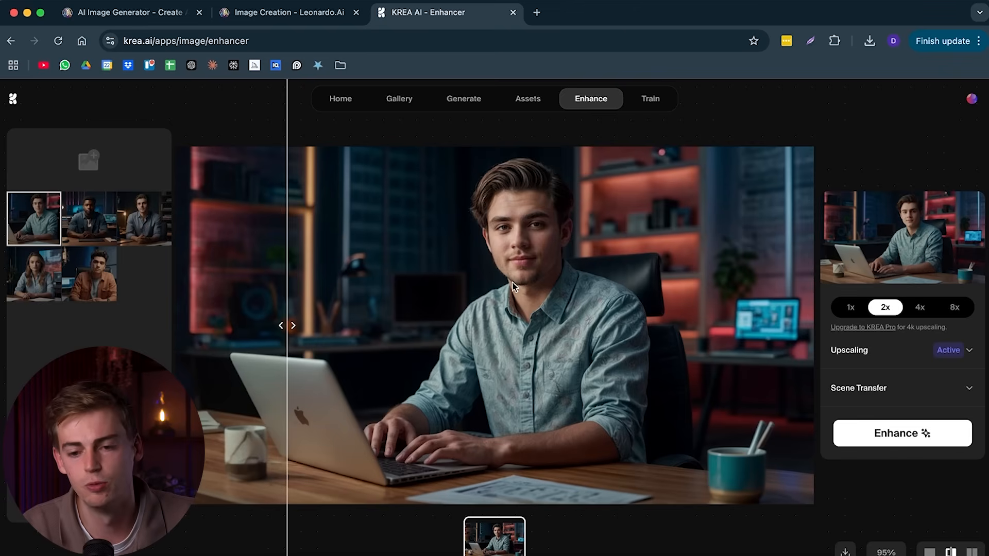
{"action": "mouse_move", "coordinate": [517, 279]}
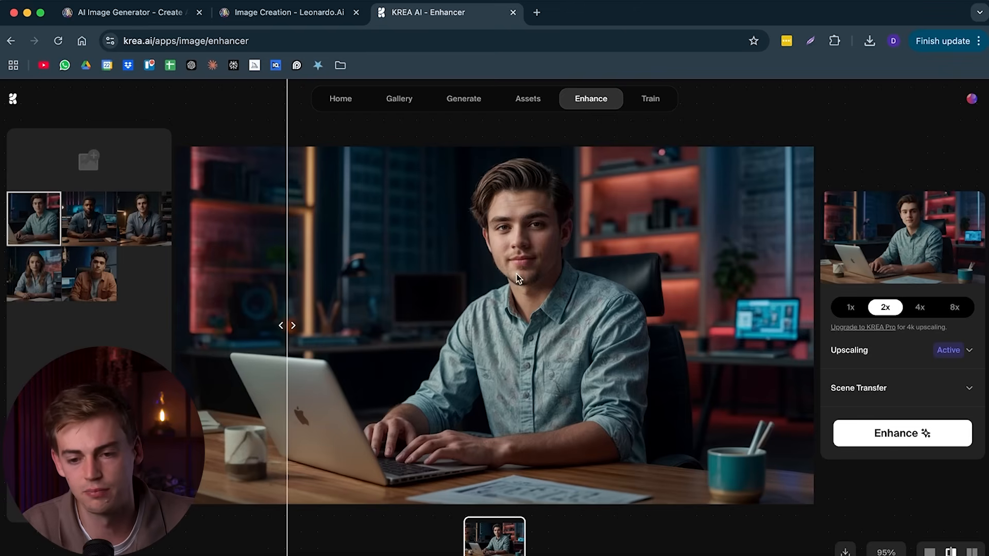
{"action": "scroll", "scroll_direction": "up", "scroll_amount": 3}
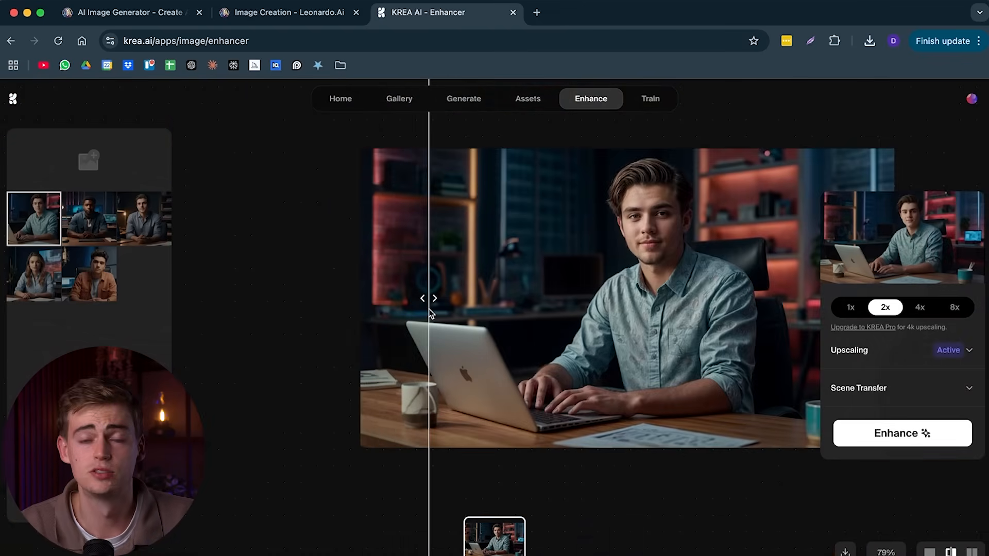
{"action": "mouse_move", "coordinate": [845, 548]}
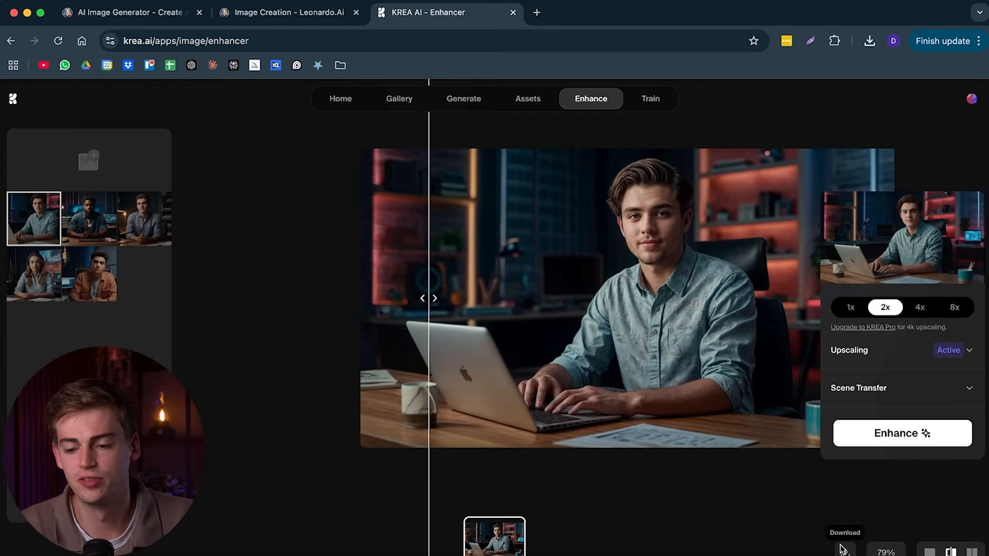
{"action": "left_click", "coordinate": [869, 40]}
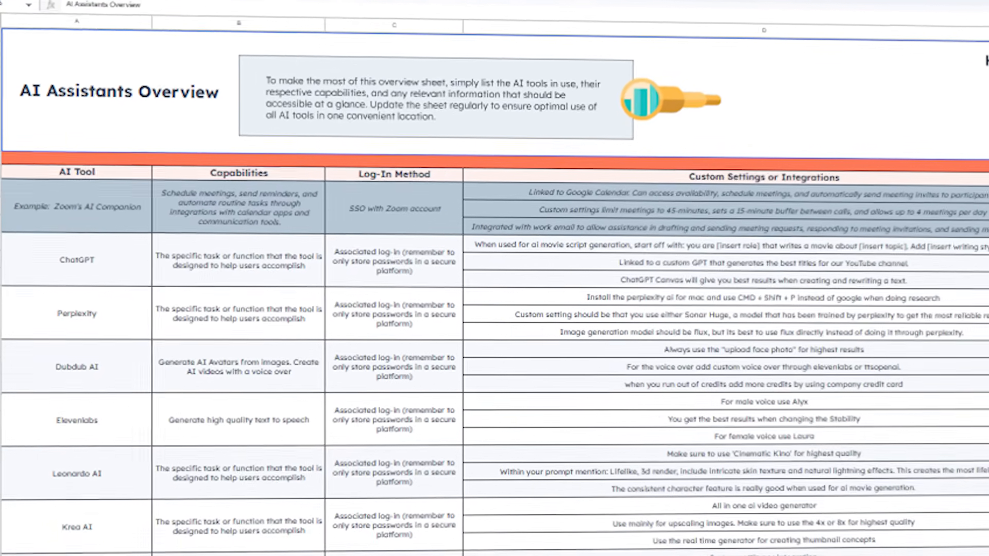
{"action": "scroll", "scroll_direction": "down", "scroll_amount": 3}
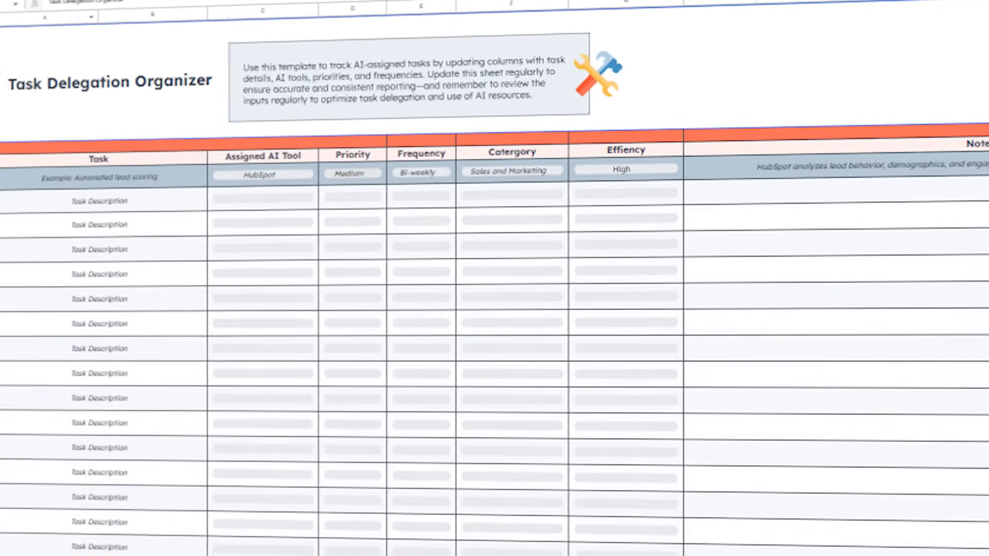
{"action": "scroll", "scroll_direction": "down", "scroll_amount": 3}
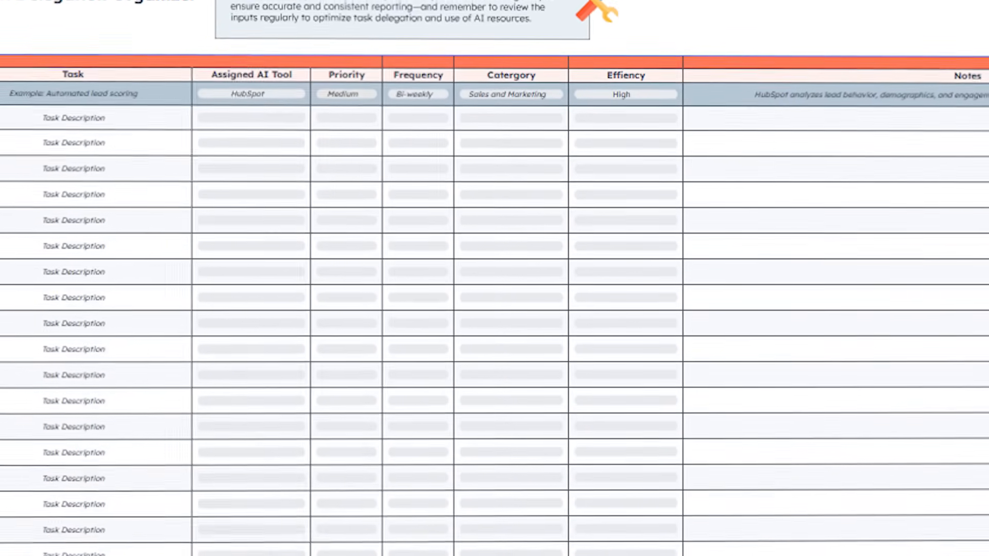
{"action": "scroll", "scroll_direction": "down", "scroll_amount": 3}
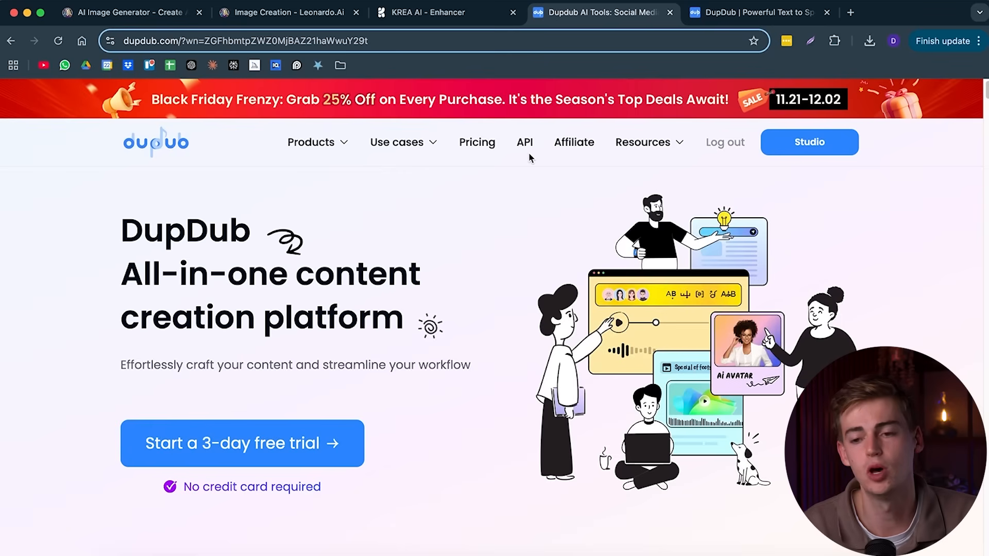
{"action": "mouse_move", "coordinate": [669, 180]}
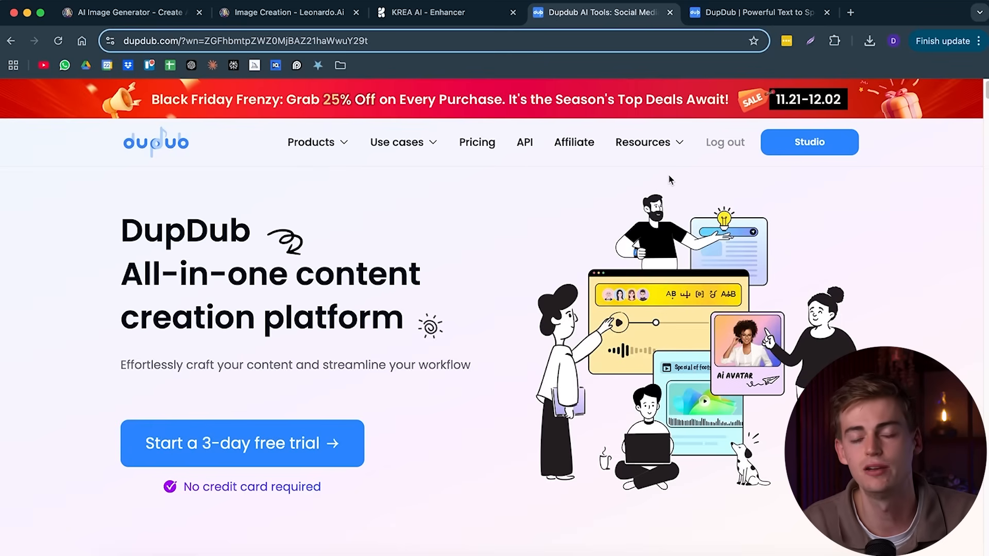
{"action": "mouse_move", "coordinate": [686, 179]}
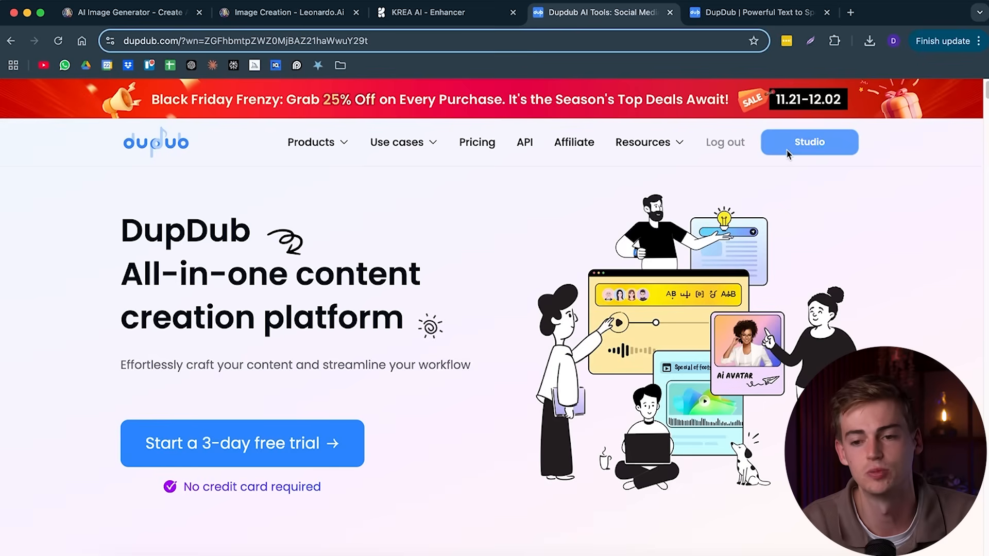
- Go from DupDub Studio into the AI avatar lip-sync editor
{"action": "left_click", "coordinate": [809, 143]}
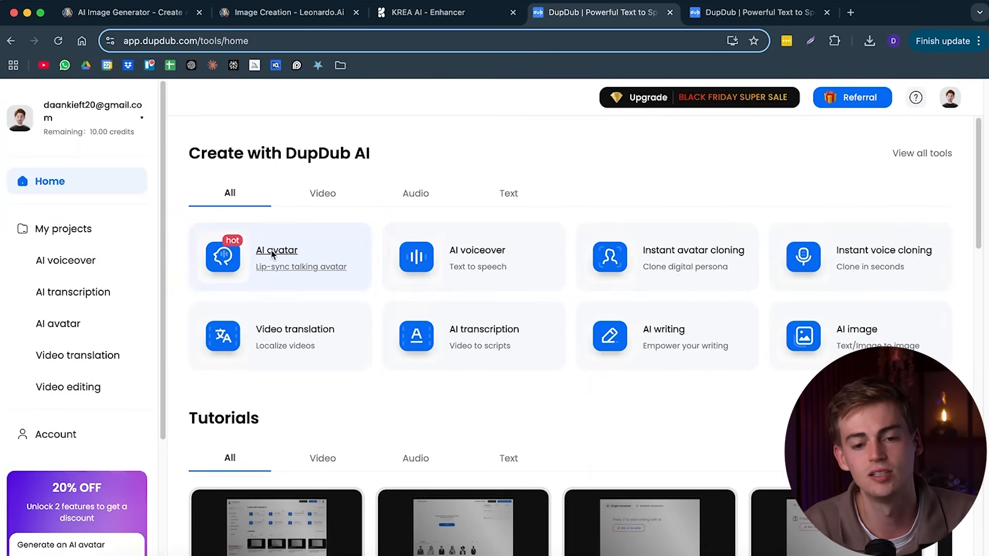
{"action": "left_click", "coordinate": [276, 251]}
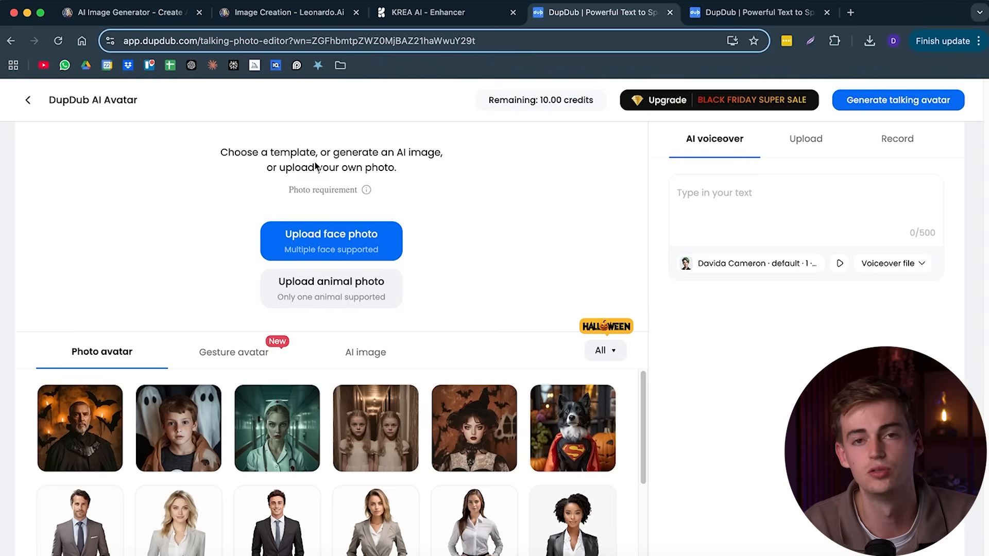
- Upload the enhanced portrait PNG from Downloads as the face photo, cropping it to fit
{"action": "left_click", "coordinate": [331, 234]}
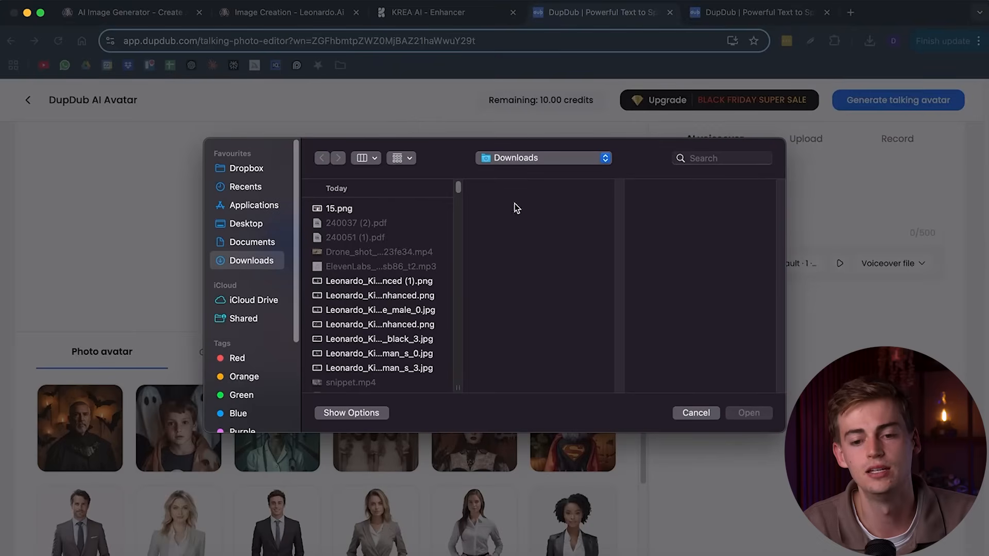
{"action": "left_click", "coordinate": [376, 281]}
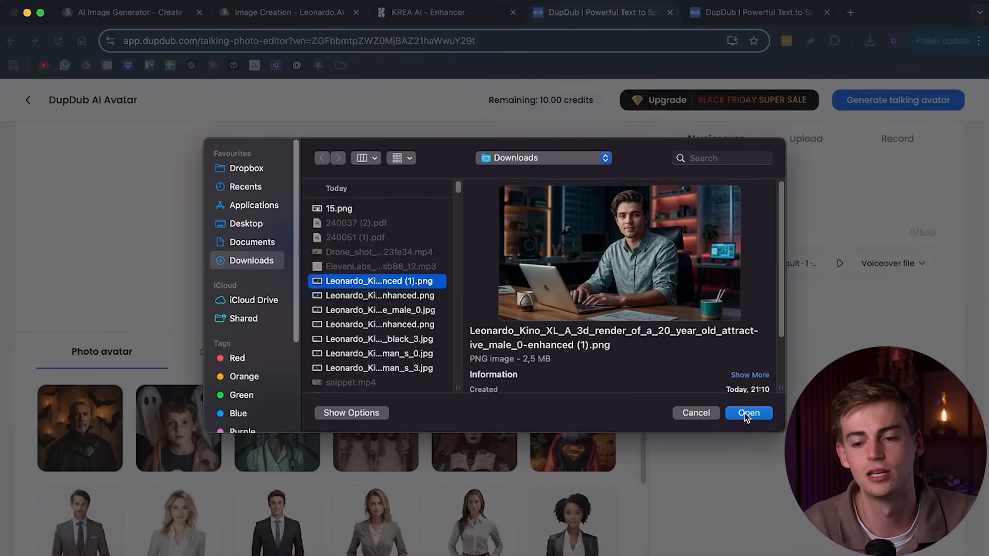
{"action": "left_click", "coordinate": [749, 413]}
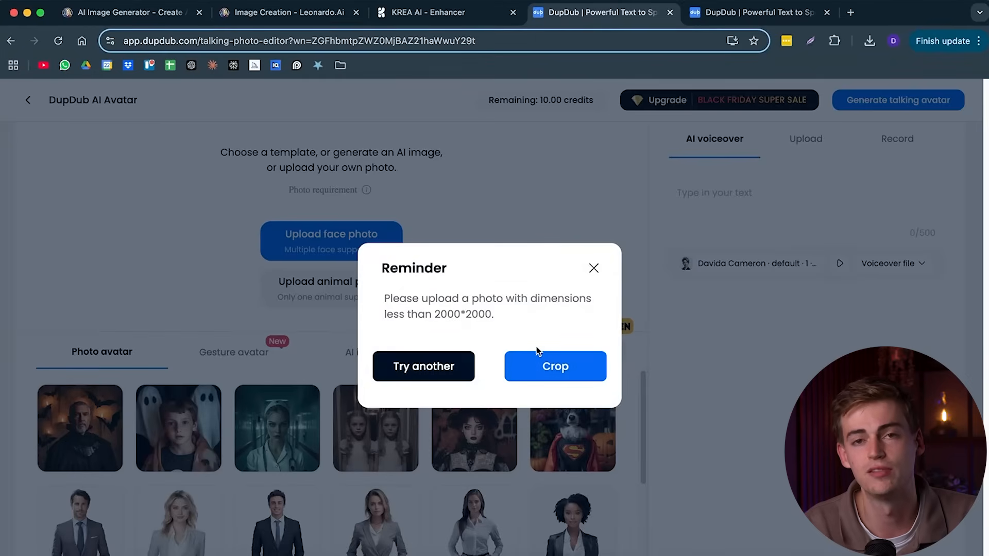
{"action": "left_click", "coordinate": [554, 366]}
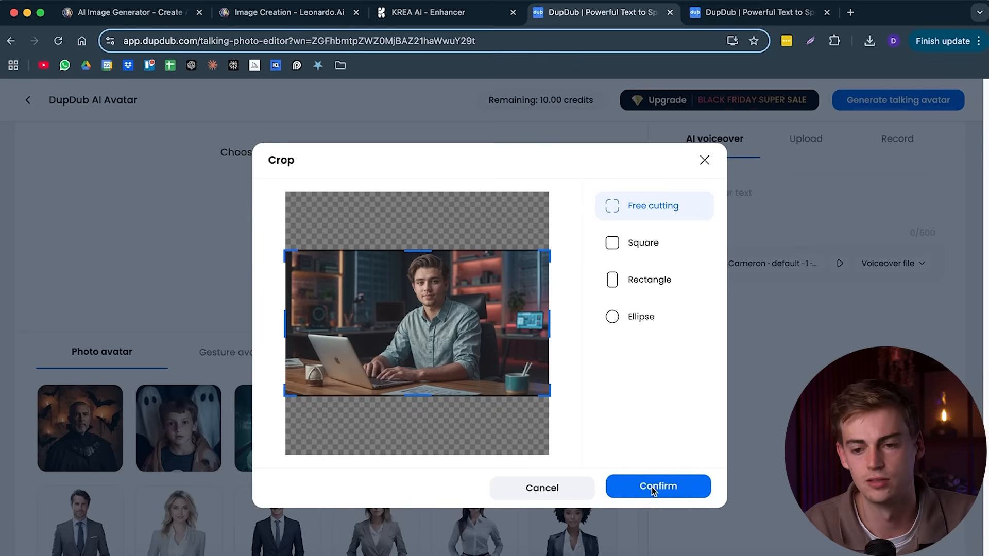
{"action": "left_click", "coordinate": [657, 486]}
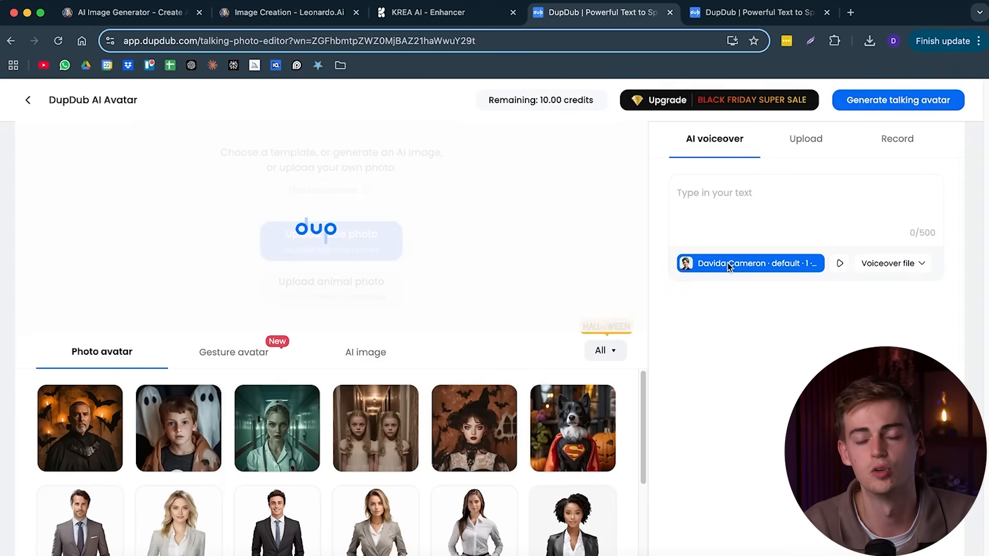
{"action": "mouse_move", "coordinate": [760, 264]}
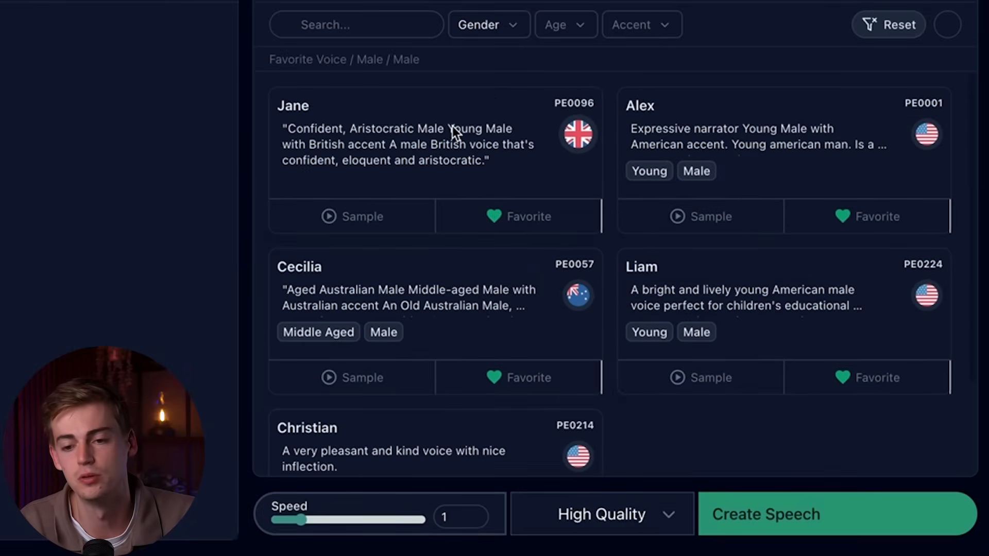
- Adjust the voice gender filter, preview Alex's sample, and select the Alex voice
{"action": "left_click", "coordinate": [489, 24]}
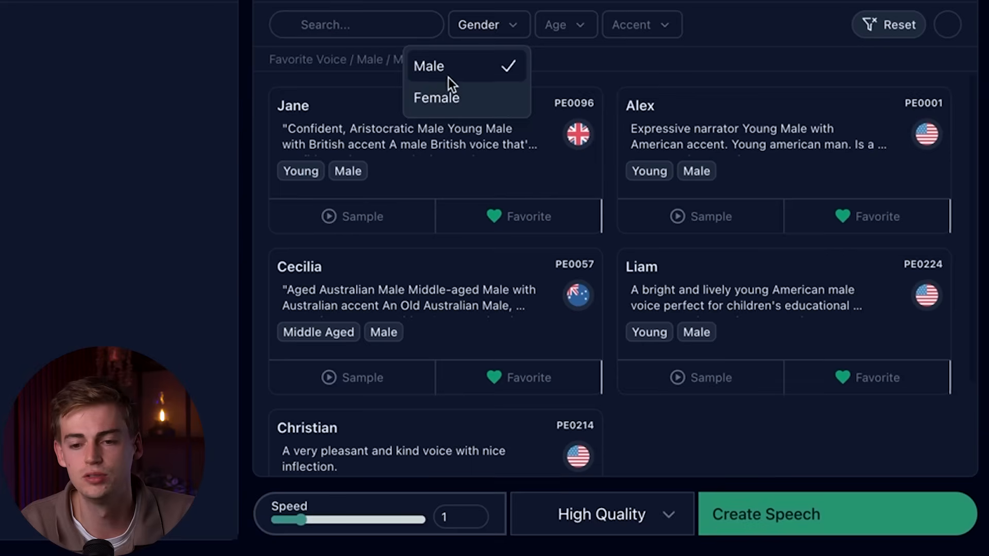
{"action": "left_click", "coordinate": [435, 98]}
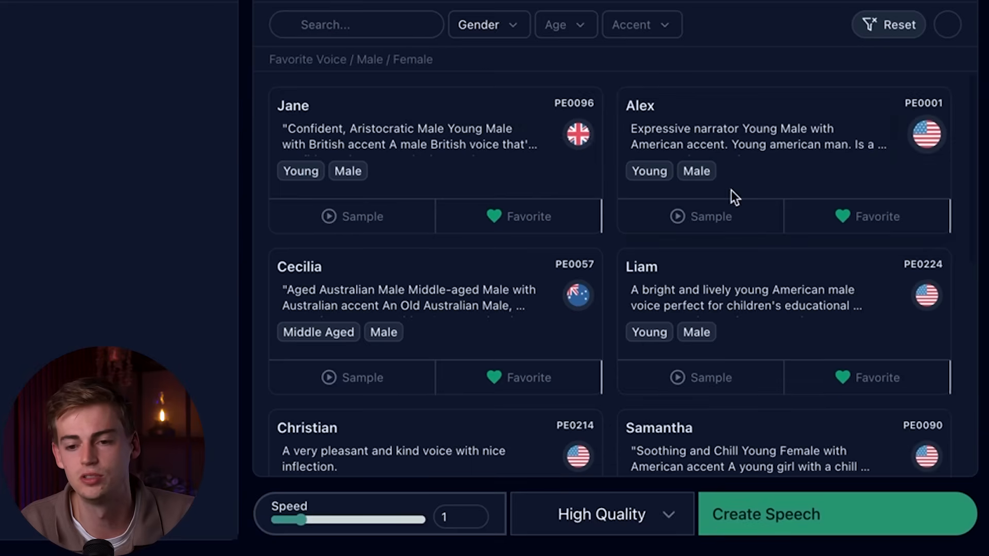
{"action": "scroll", "scroll_direction": "down", "scroll_amount": 3}
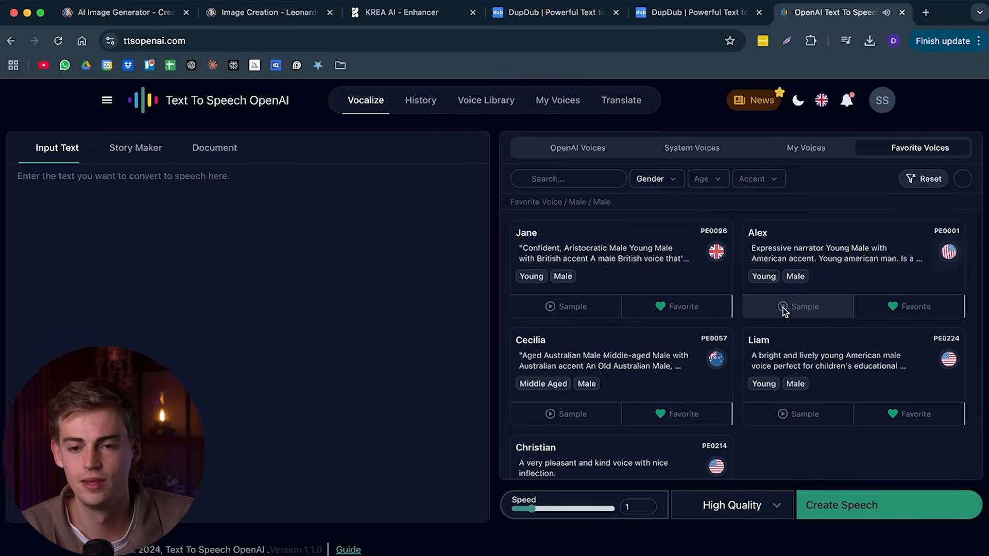
{"action": "left_click", "coordinate": [407, 12]}
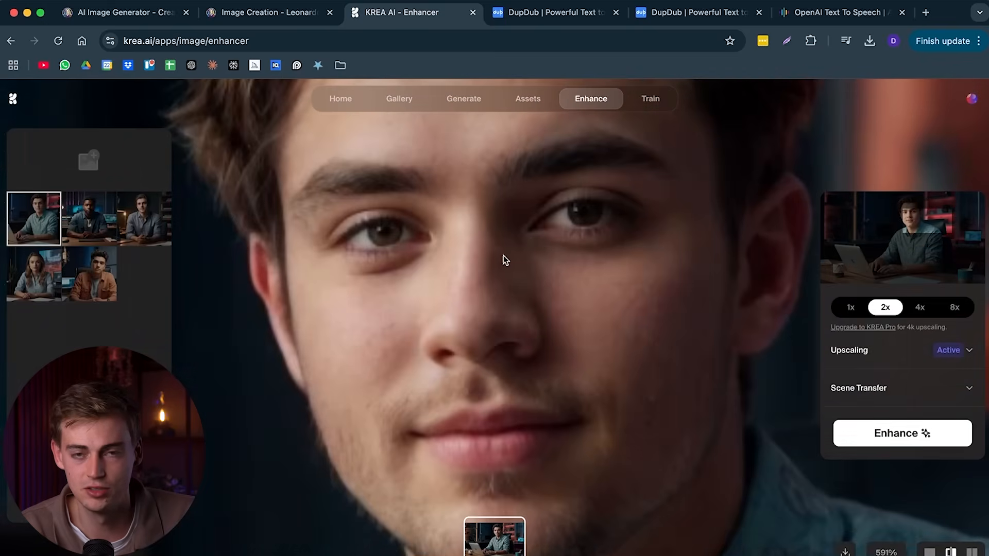
{"action": "left_click", "coordinate": [843, 12]}
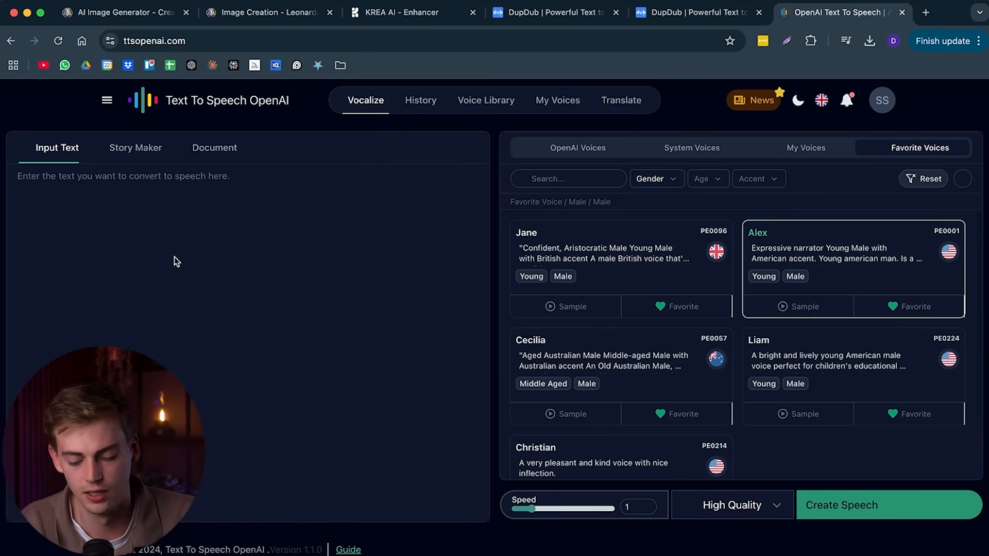
- Generate 'hey make sure to subscribe to dan' at speed 1.16 and view it in history
{"action": "type", "text": "hey make sure to"}
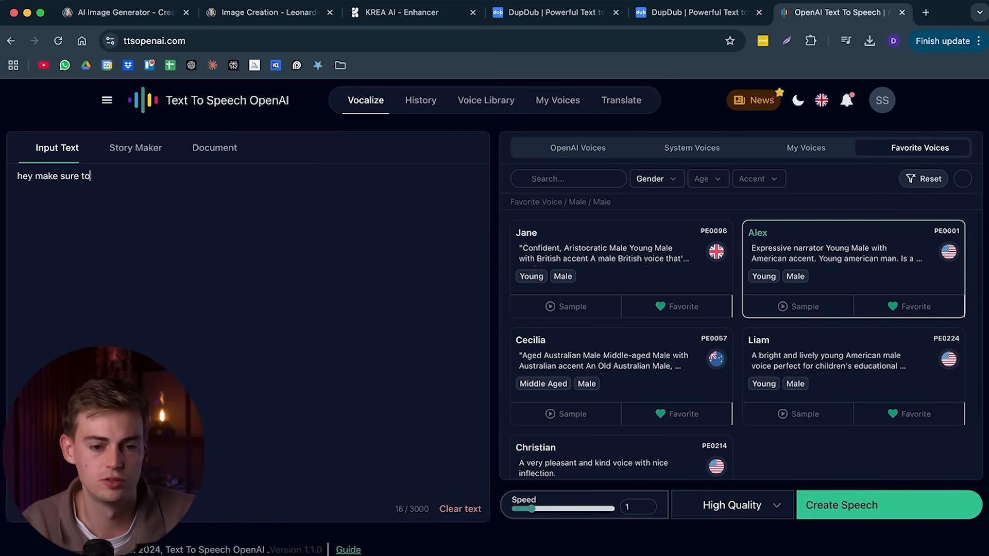
{"action": "type", "text": "subscribe to da"}
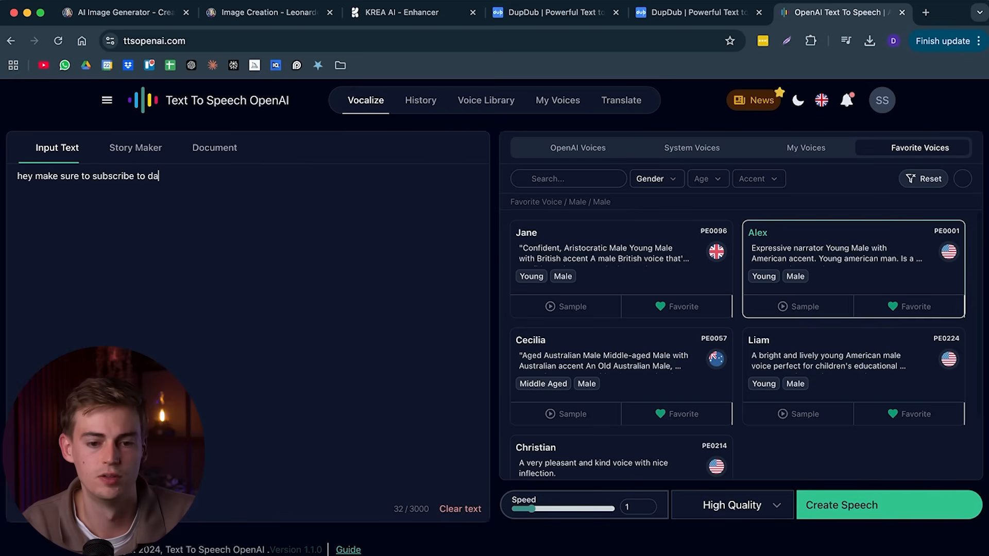
{"action": "type", "text": "n"}
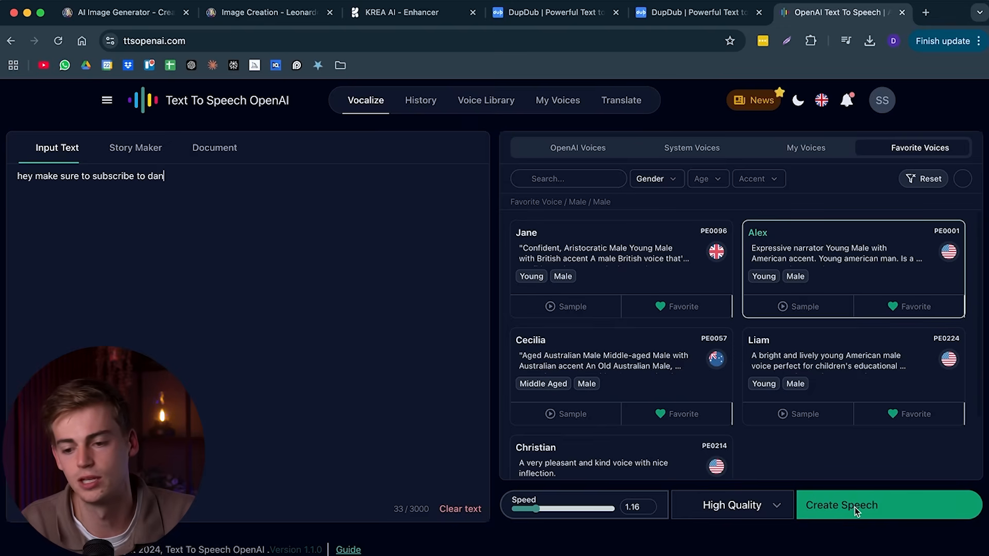
{"action": "left_click", "coordinate": [888, 504]}
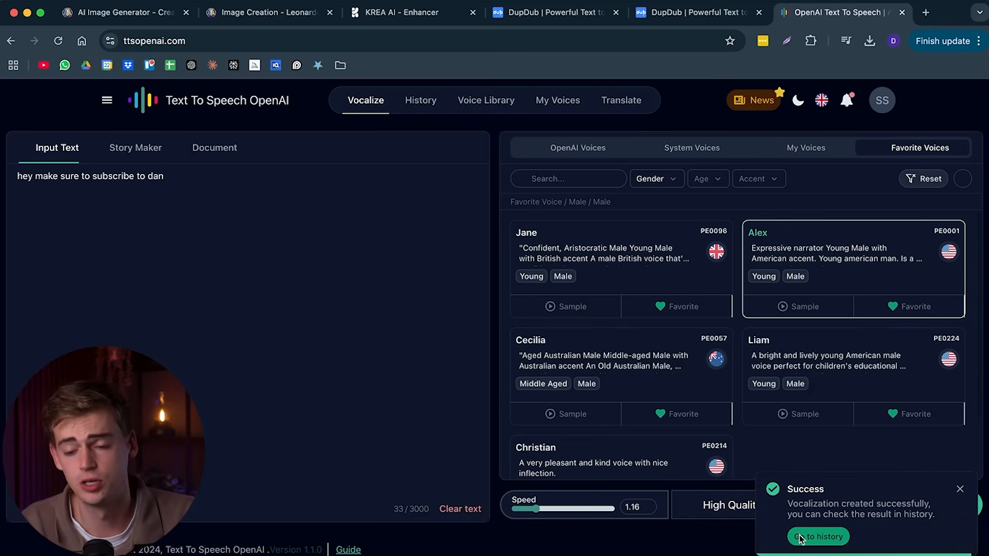
{"action": "left_click", "coordinate": [818, 536]}
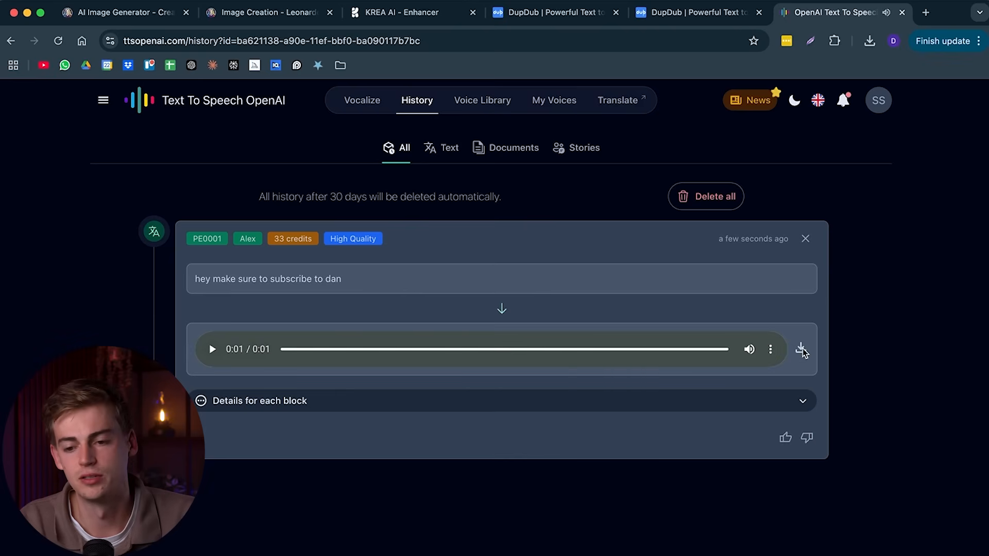
- Download the generated speech MP3 and upload it as the avatar's own voiceover audio
{"action": "left_click", "coordinate": [555, 12]}
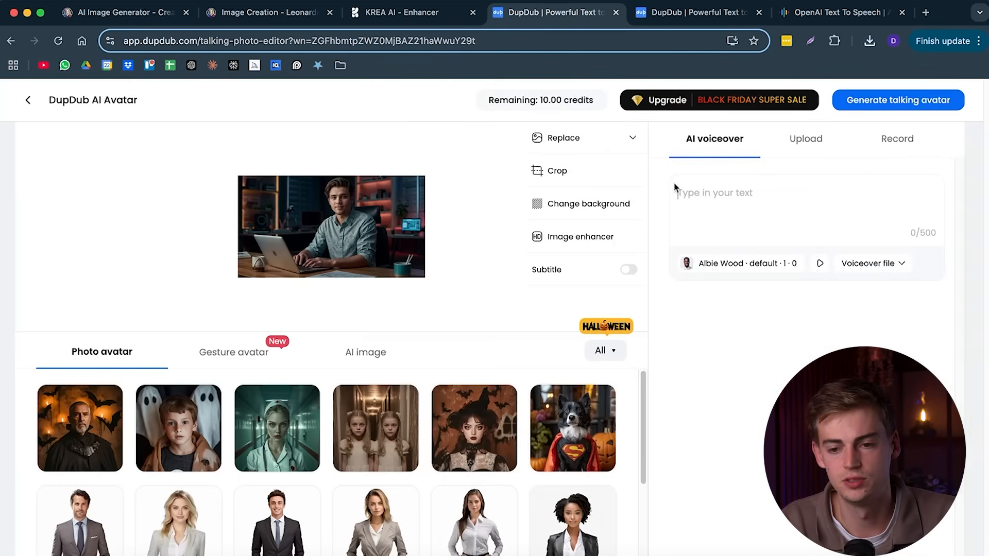
{"action": "left_click", "coordinate": [806, 139]}
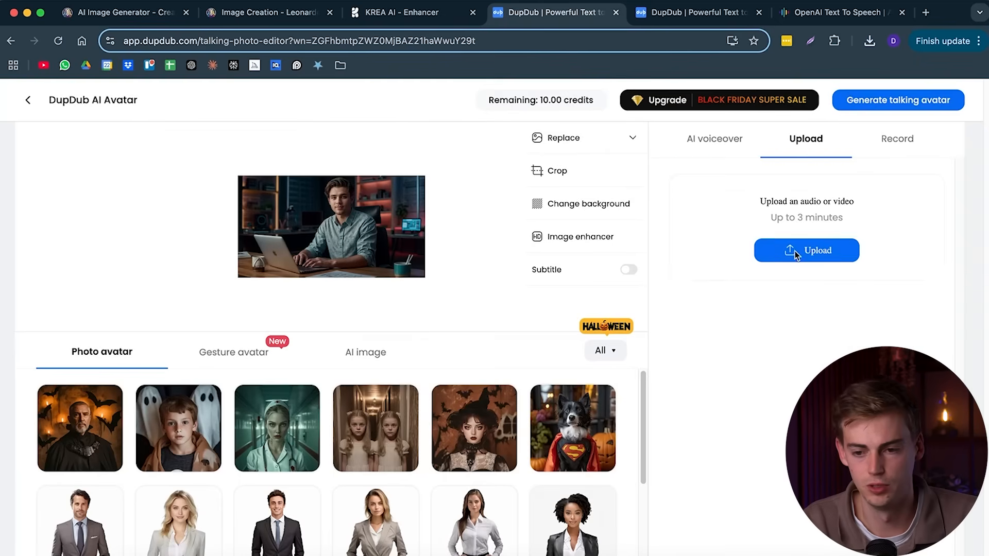
{"action": "left_click", "coordinate": [806, 250]}
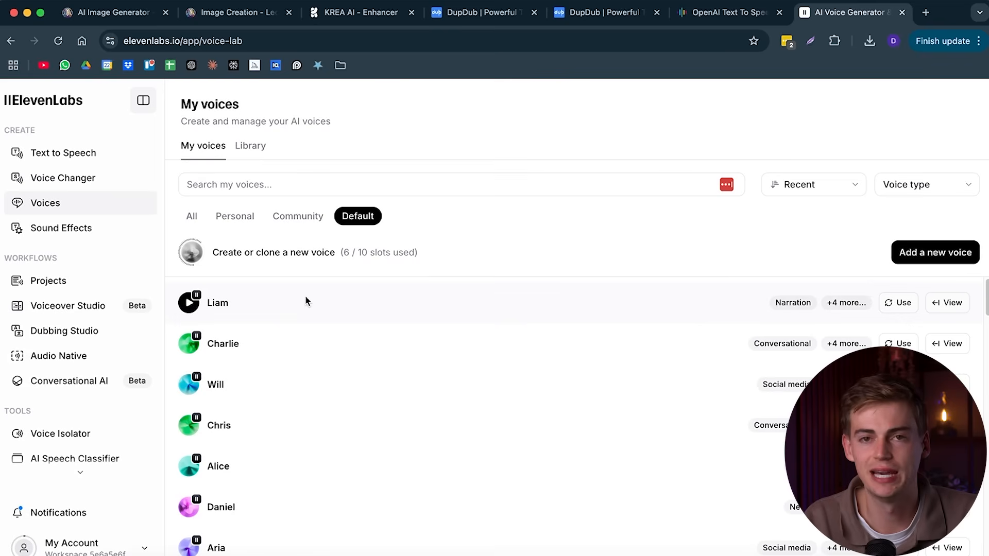
- Scroll the default voices list and filter to Community voices like Young Jamal and Alyx
{"action": "scroll", "scroll_direction": "down", "scroll_amount": 3}
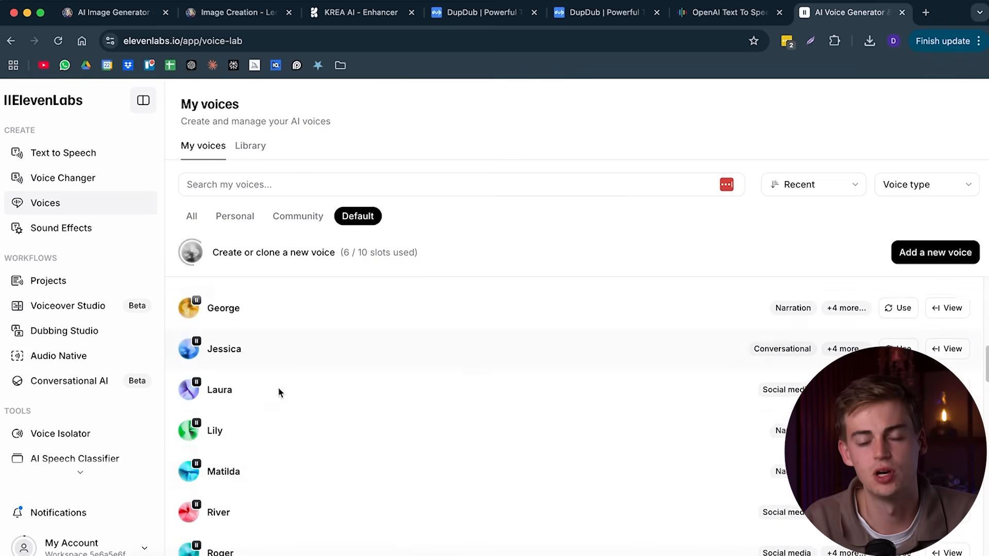
{"action": "scroll", "scroll_direction": "down", "scroll_amount": 3}
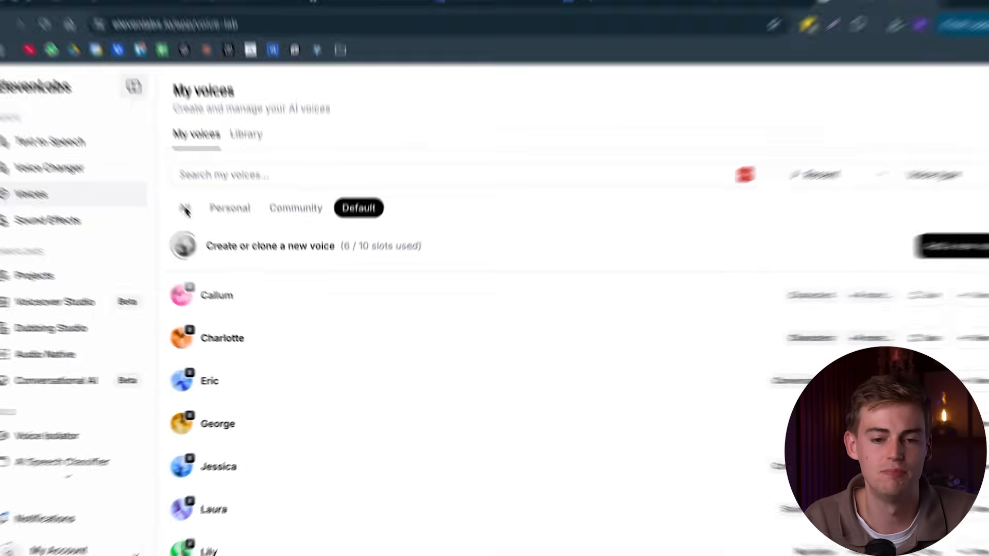
{"action": "left_click", "coordinate": [296, 209]}
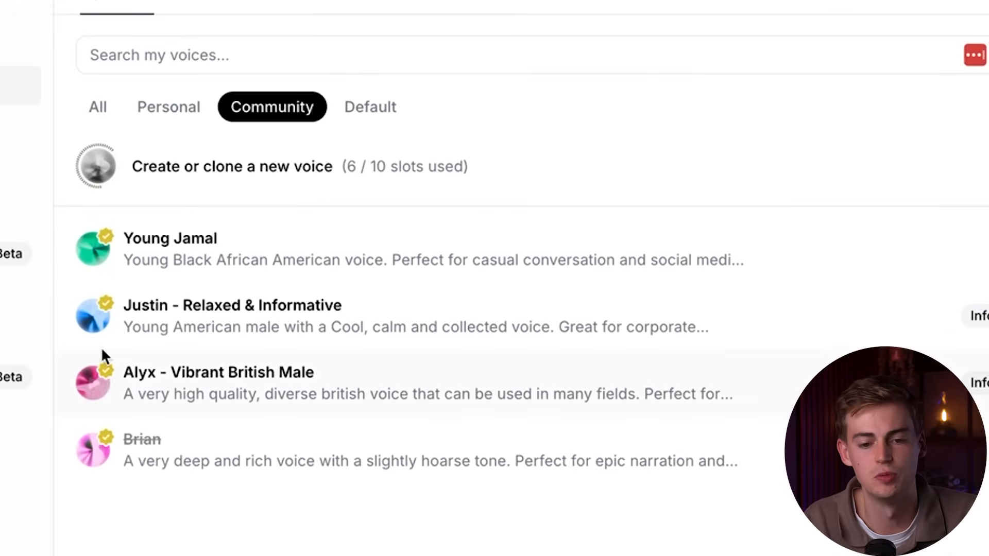
{"action": "mouse_move", "coordinate": [120, 298]}
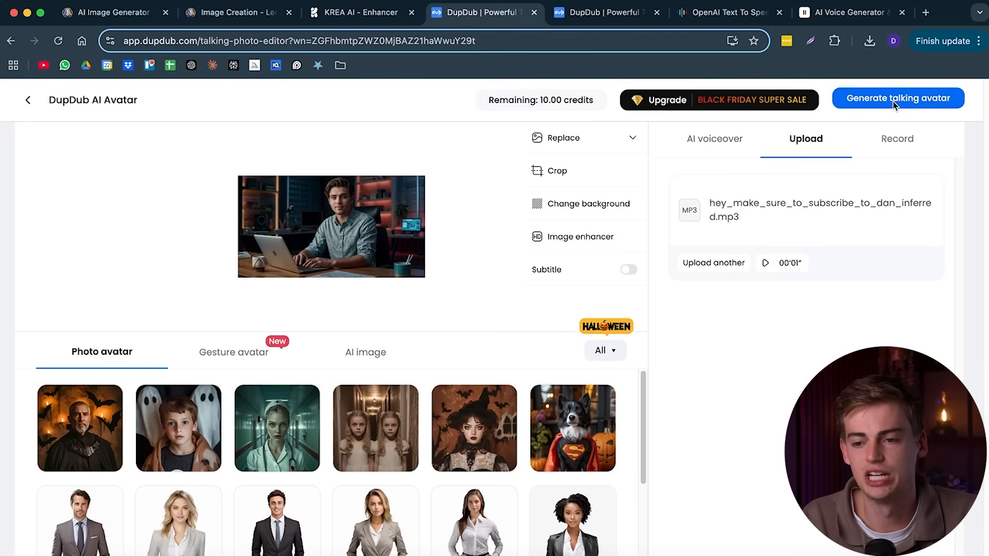
- Generate the talking avatar video with the uploaded speech for 0.2 credits
{"action": "left_click", "coordinate": [897, 99]}
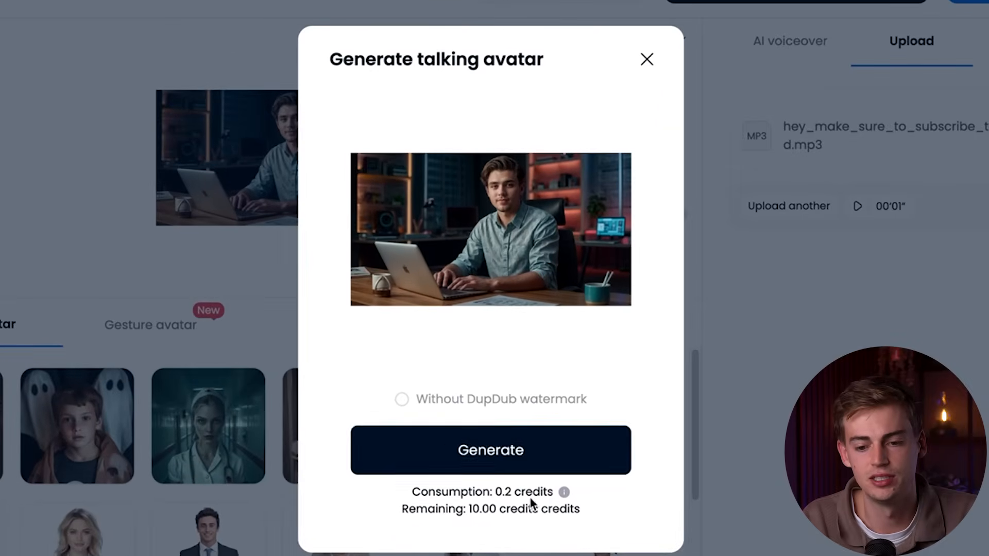
{"action": "mouse_move", "coordinate": [422, 345]}
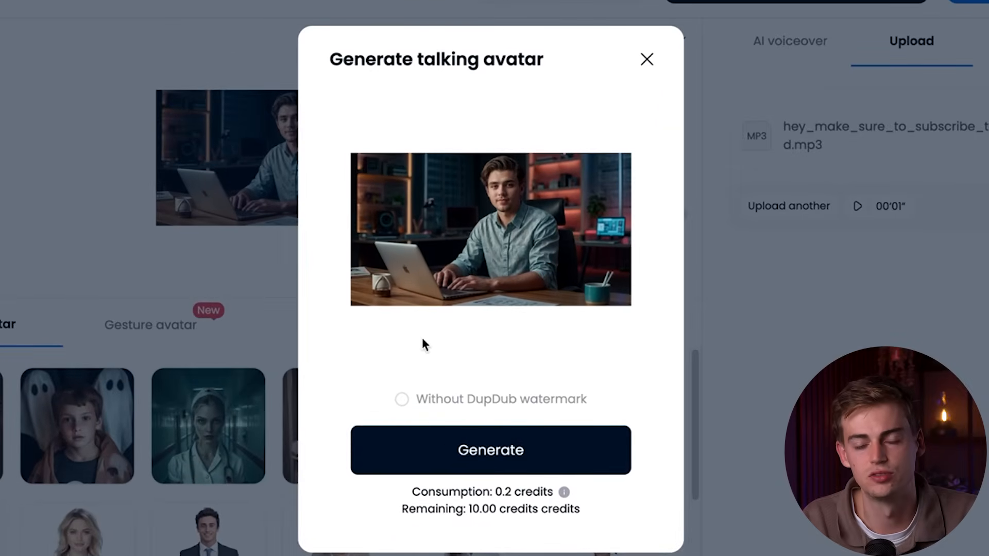
{"action": "left_click", "coordinate": [490, 450]}
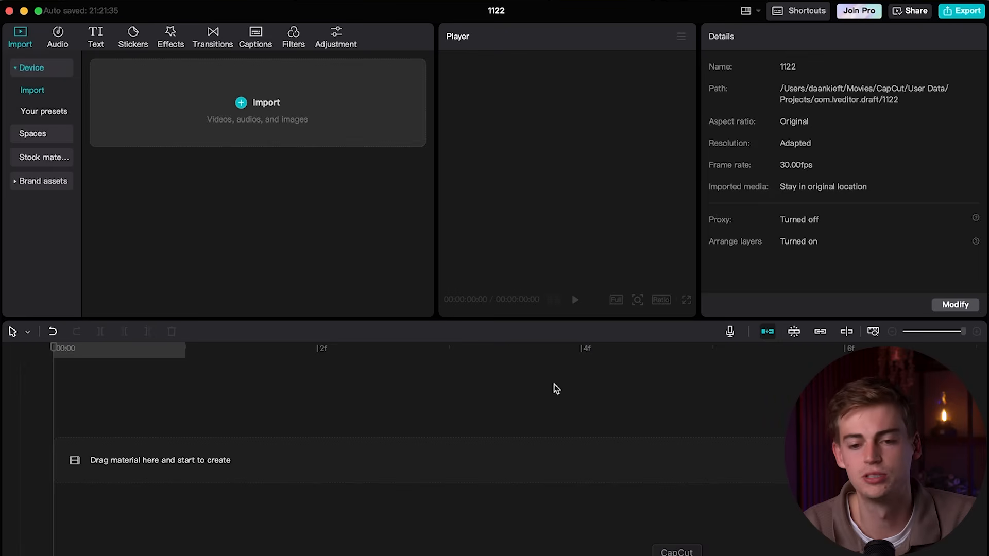
{"action": "mouse_move", "coordinate": [359, 382]}
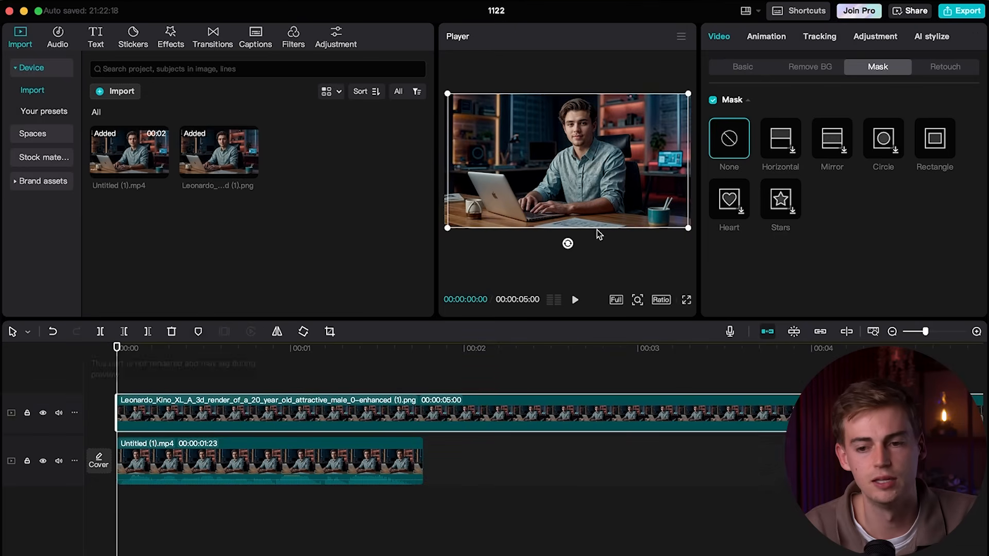
- Select the talking-avatar video clip and the enhanced portrait image clip on the timeline
{"action": "left_click", "coordinate": [265, 460]}
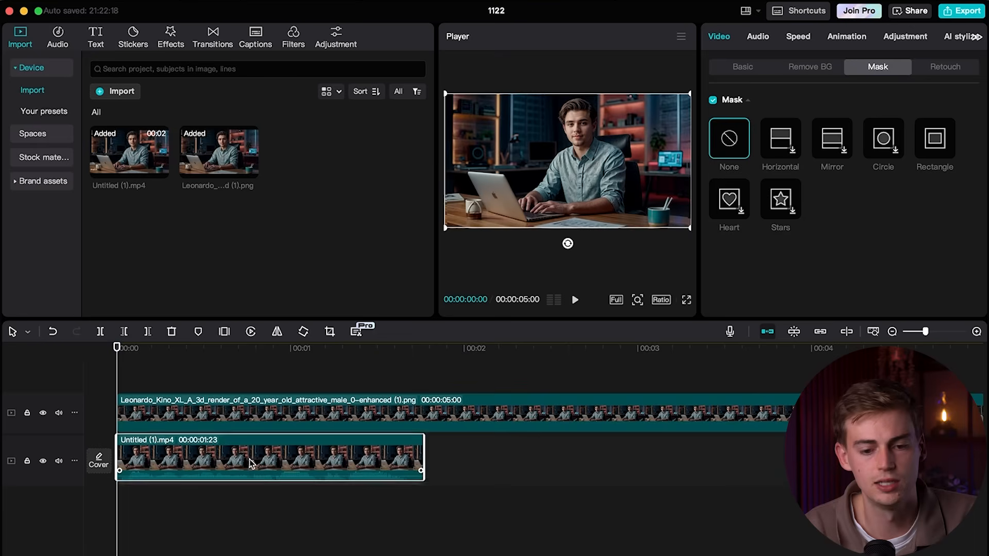
{"action": "mouse_move", "coordinate": [231, 396]}
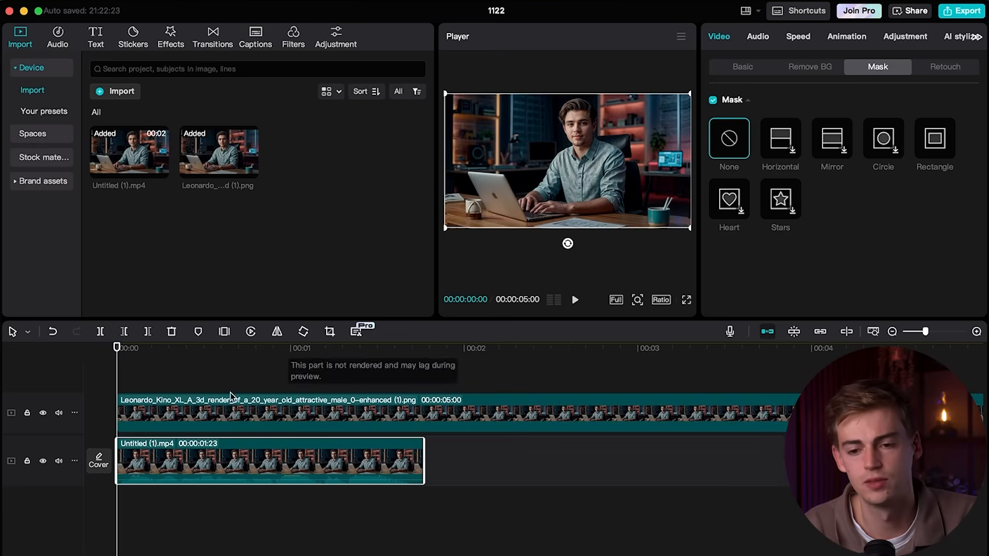
{"action": "mouse_move", "coordinate": [217, 426]}
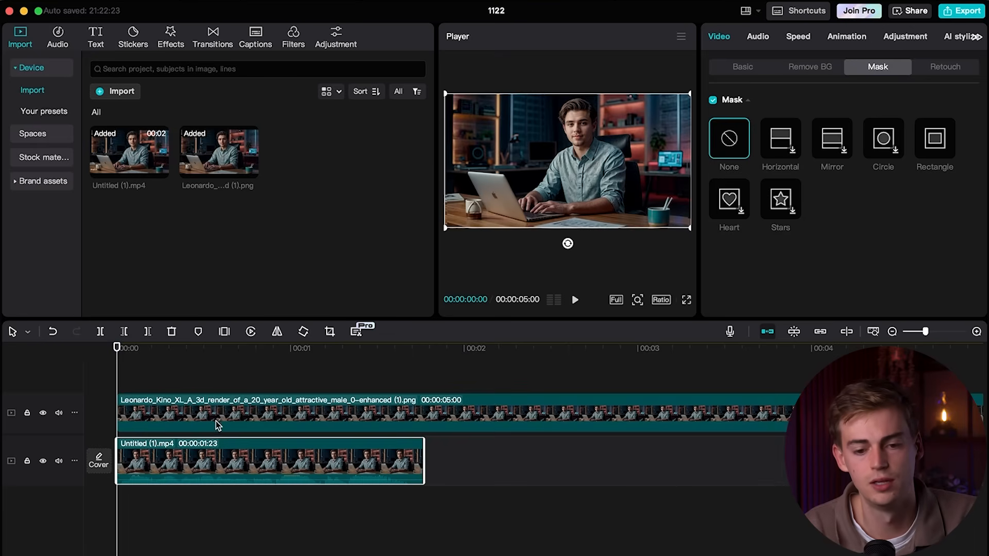
{"action": "left_click", "coordinate": [743, 67]}
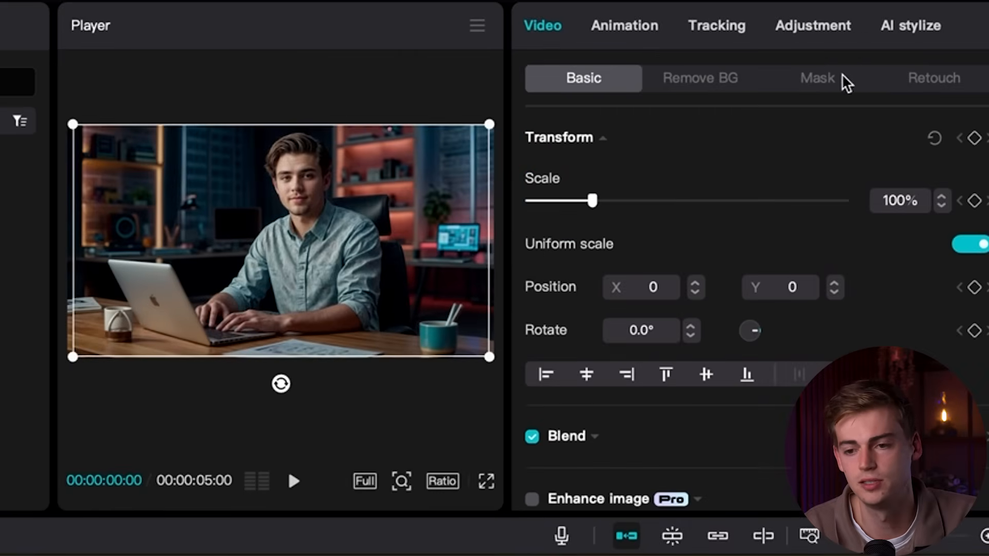
- Apply a Rectangle mask to the portrait clip over the bottom-left watermark
{"action": "left_click", "coordinate": [816, 78]}
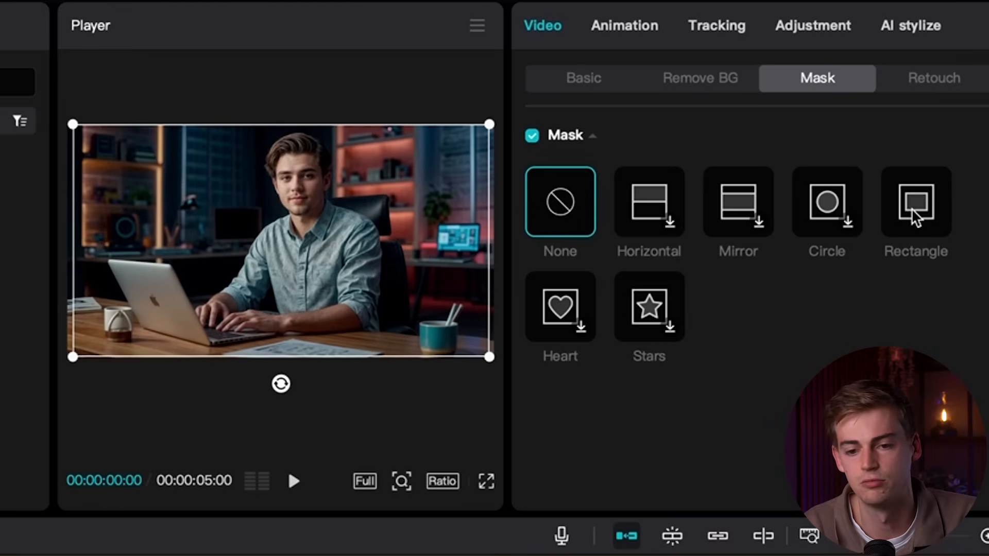
{"action": "left_click", "coordinate": [915, 200]}
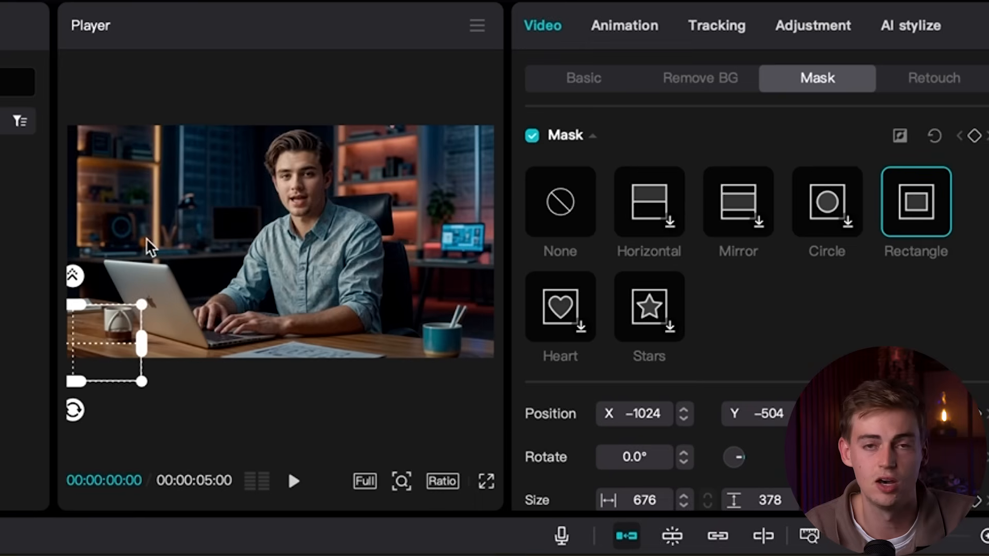
{"action": "mouse_move", "coordinate": [281, 213]}
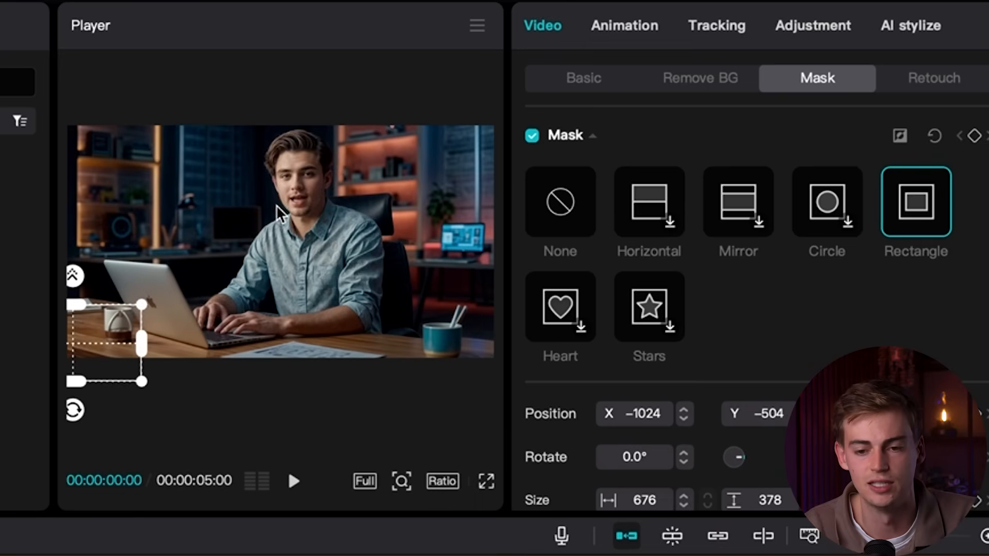
{"action": "mouse_move", "coordinate": [146, 429]}
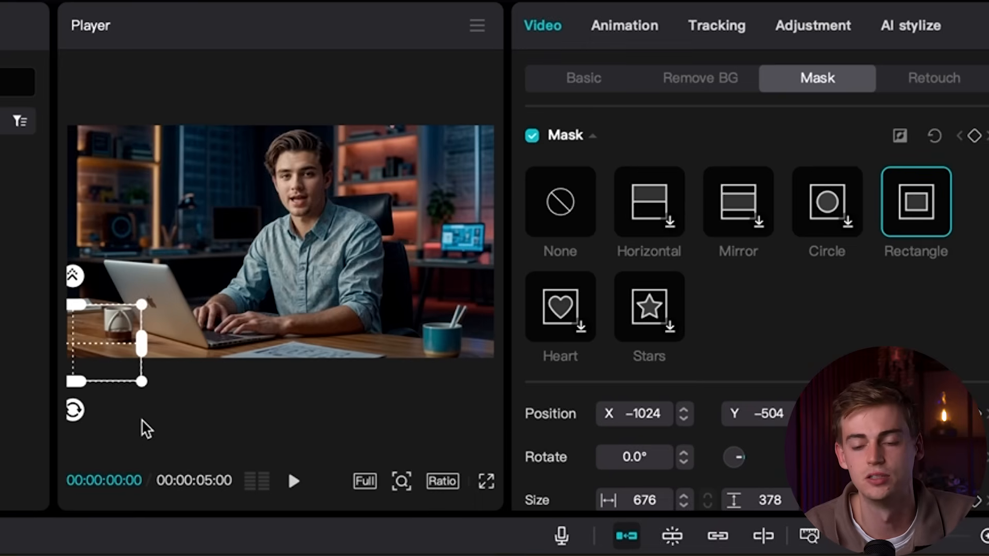